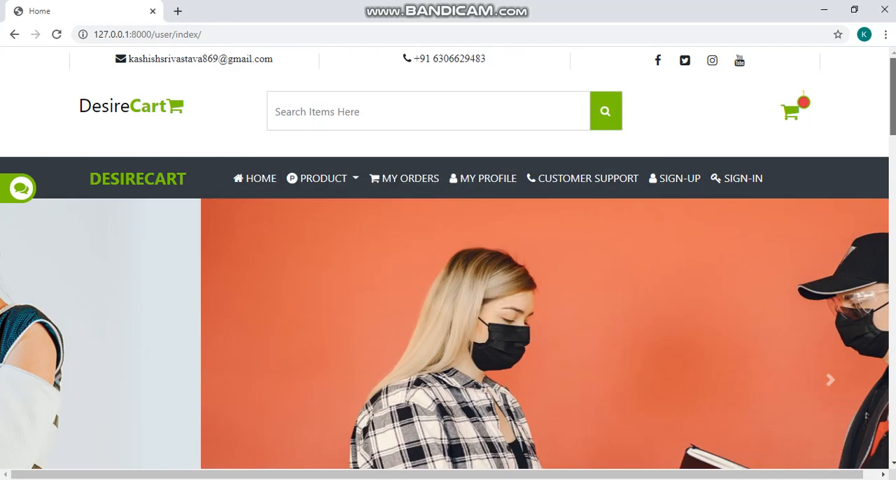
Go to the DesireCart home page and scroll through its full contents
scroll("down", 3)
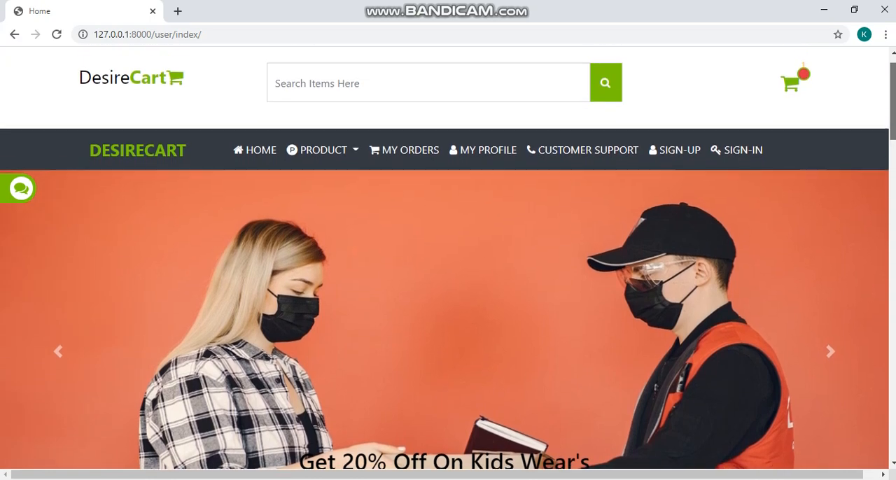
scroll("down", 3)
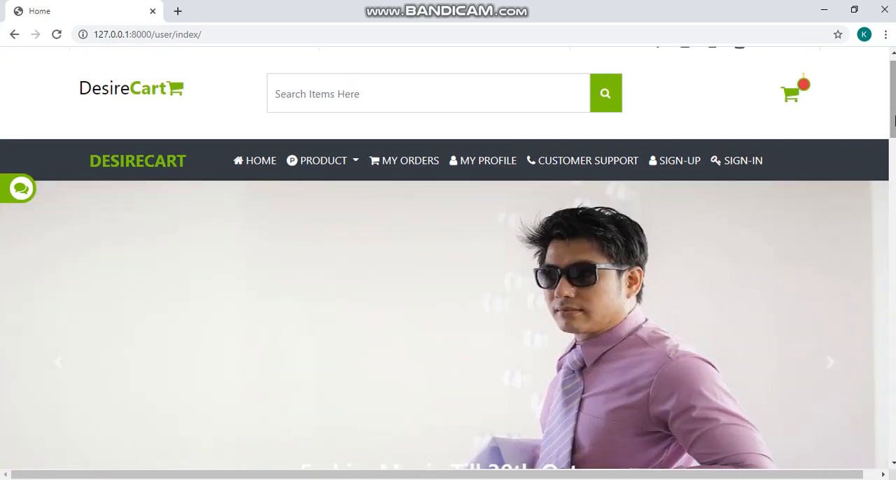
scroll("up", 3)
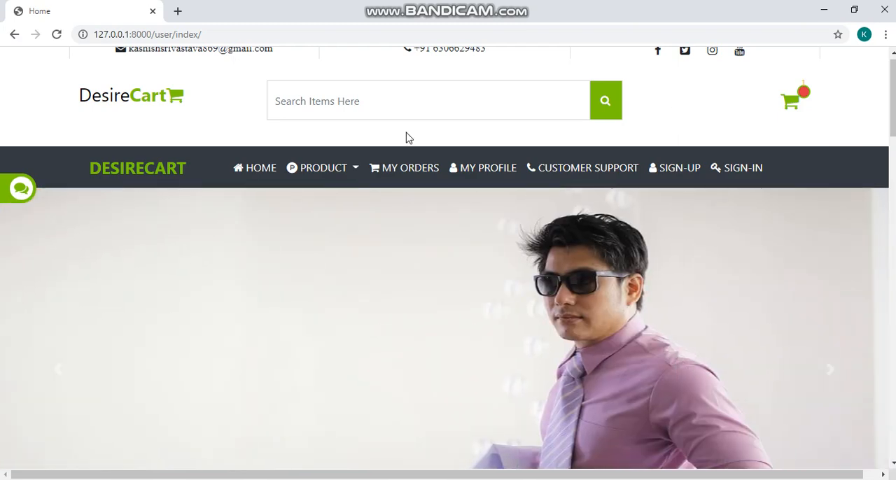
mouse_move(173, 104)
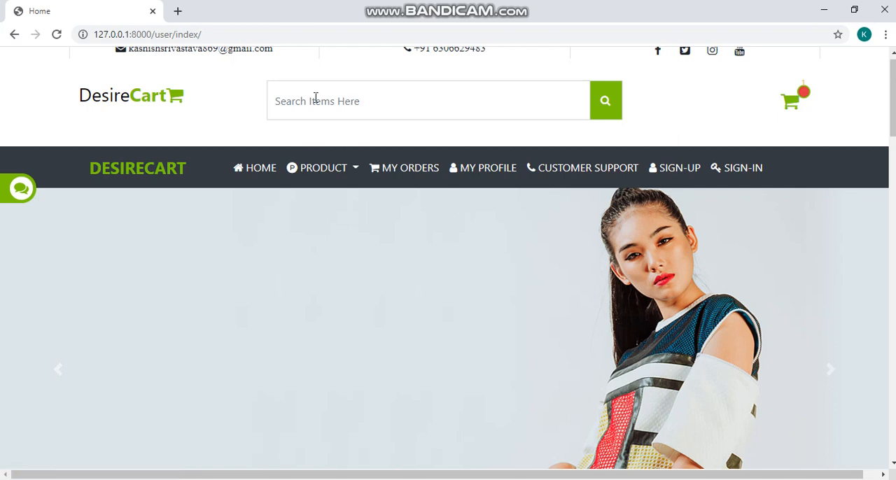
left_click(428, 101)
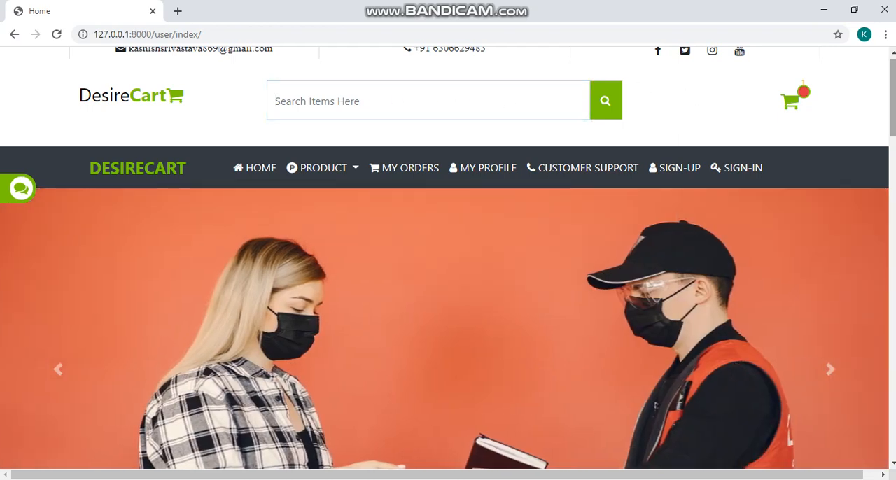
scroll("down", 3)
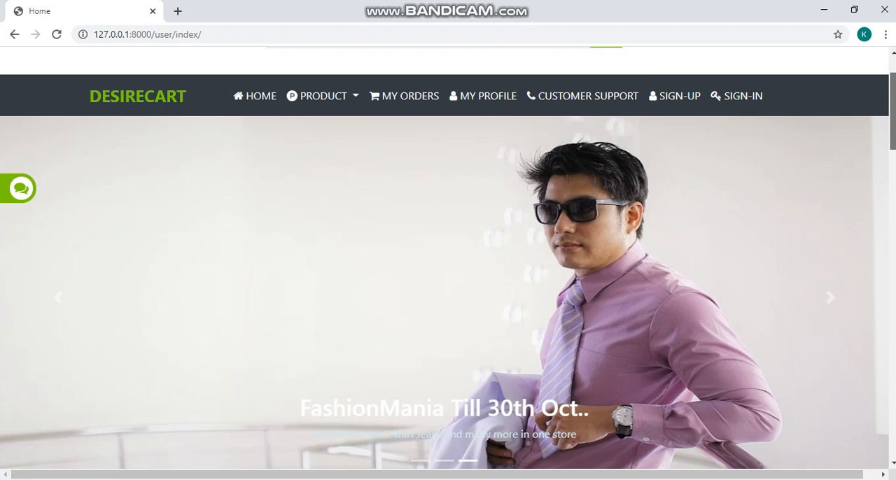
scroll("down", 3)
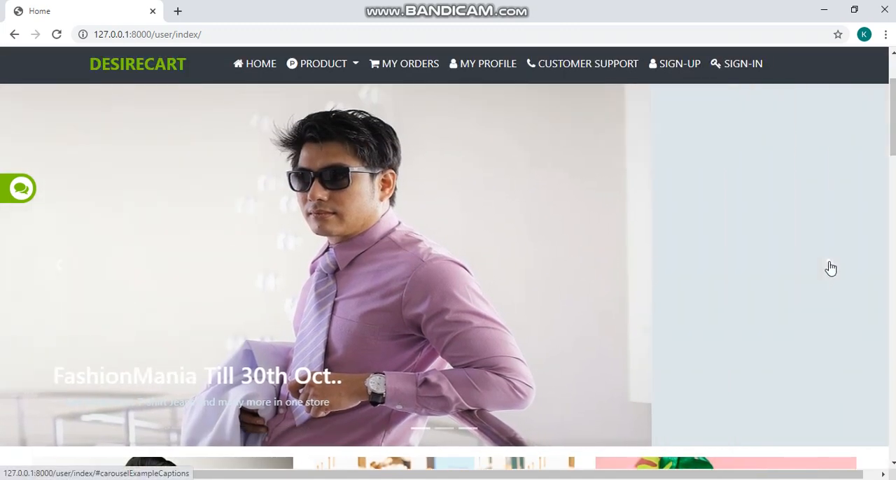
scroll("down", 3)
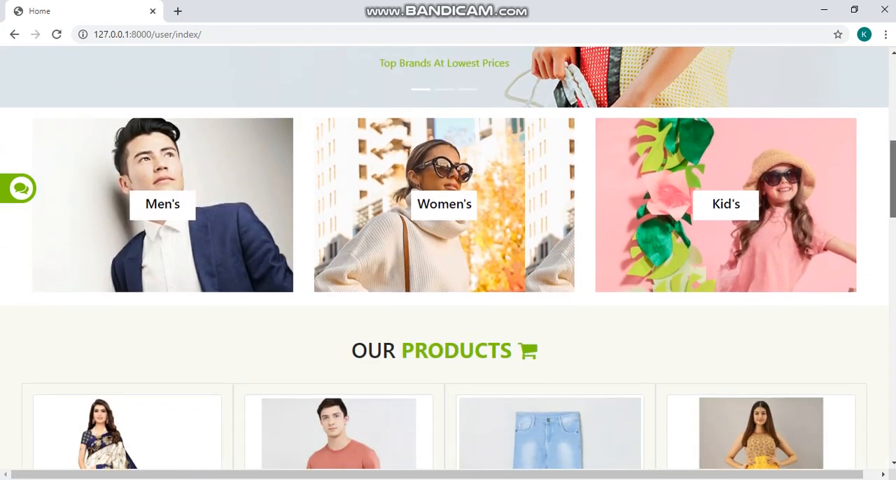
mouse_move(162, 205)
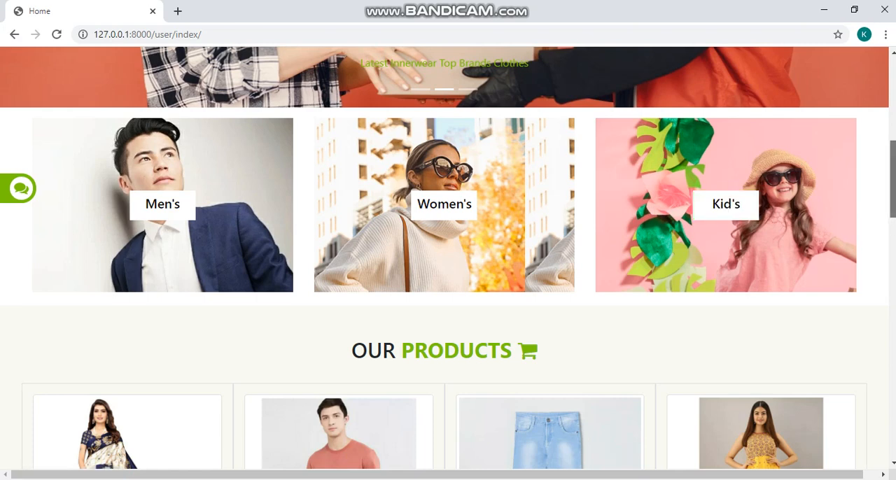
scroll("down", 3)
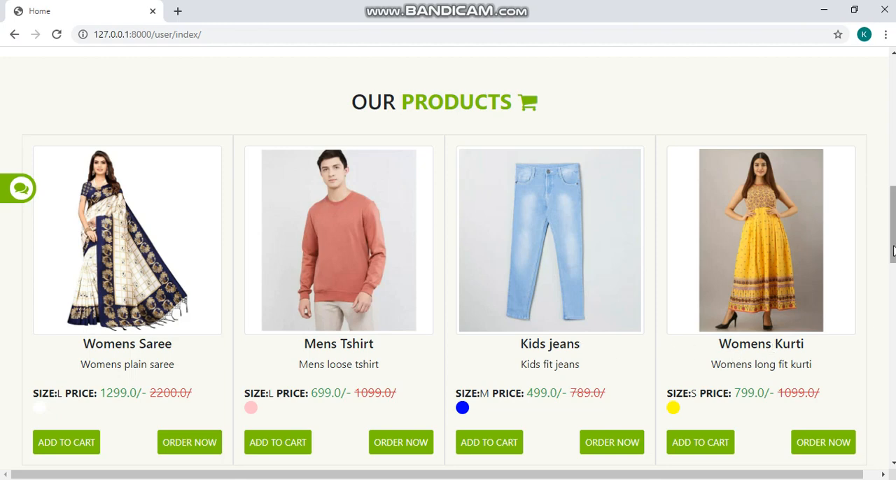
scroll("down", 3)
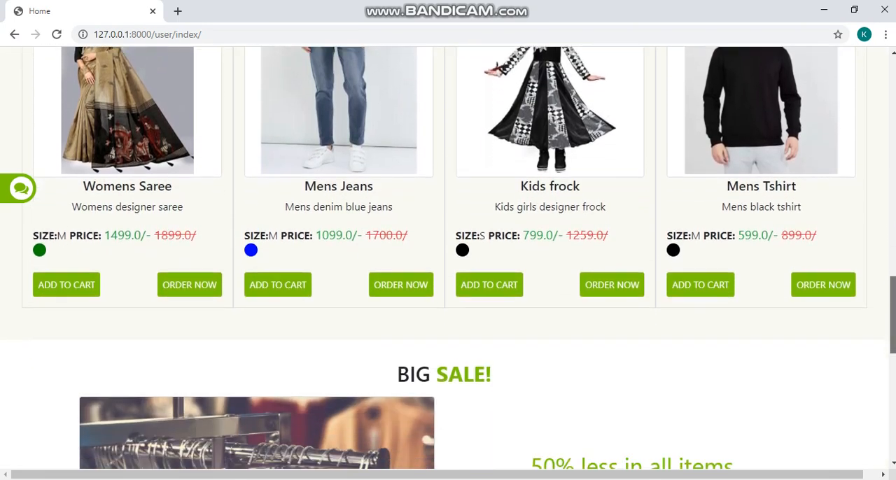
scroll("down", 3)
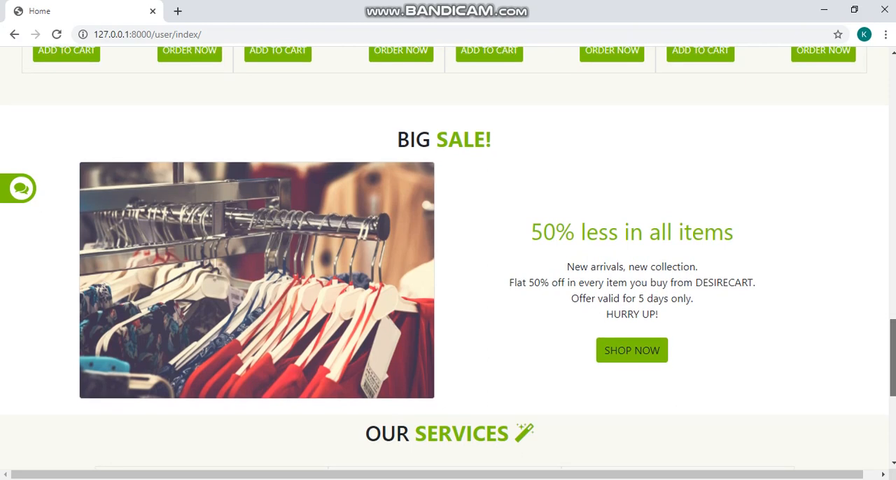
scroll("down", 3)
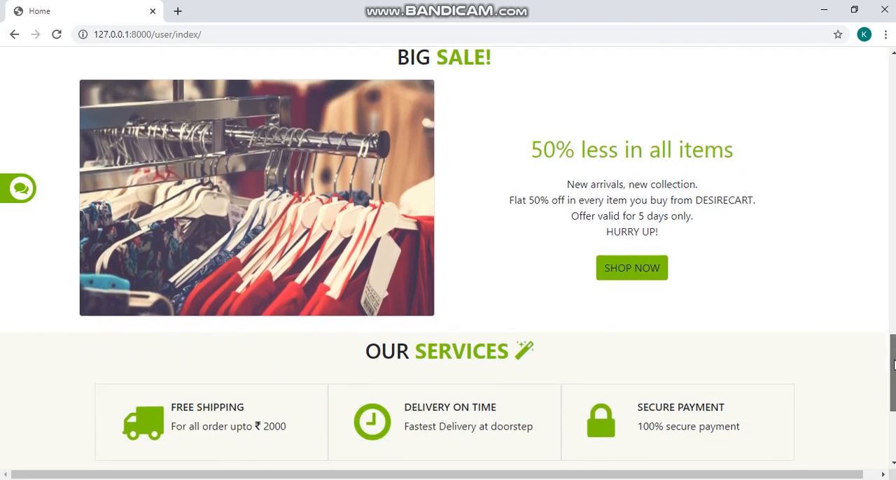
scroll("down", 3)
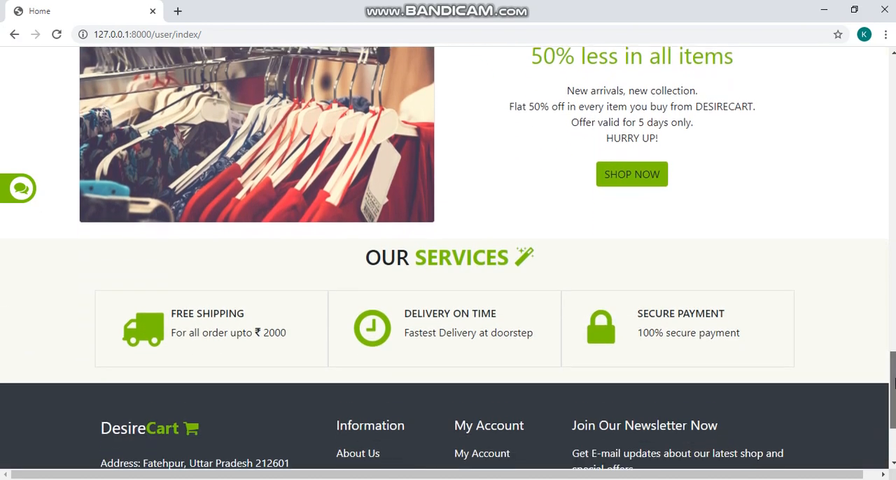
scroll("down", 3)
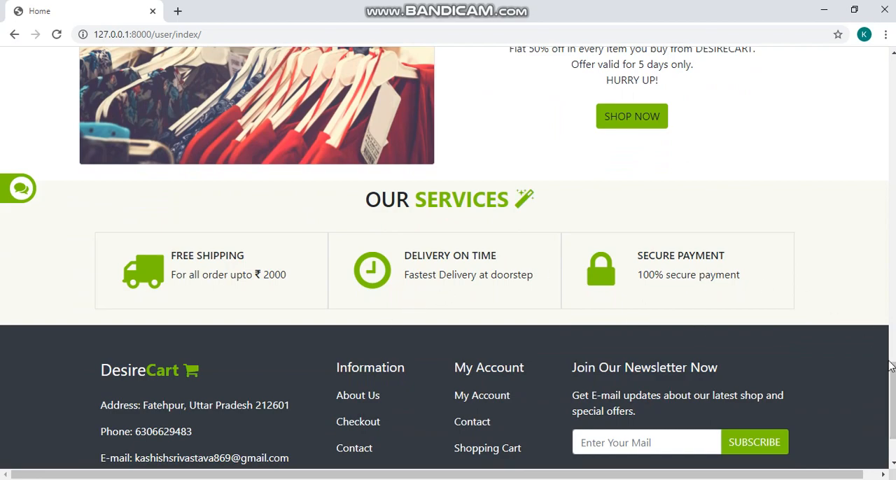
scroll("up", 3)
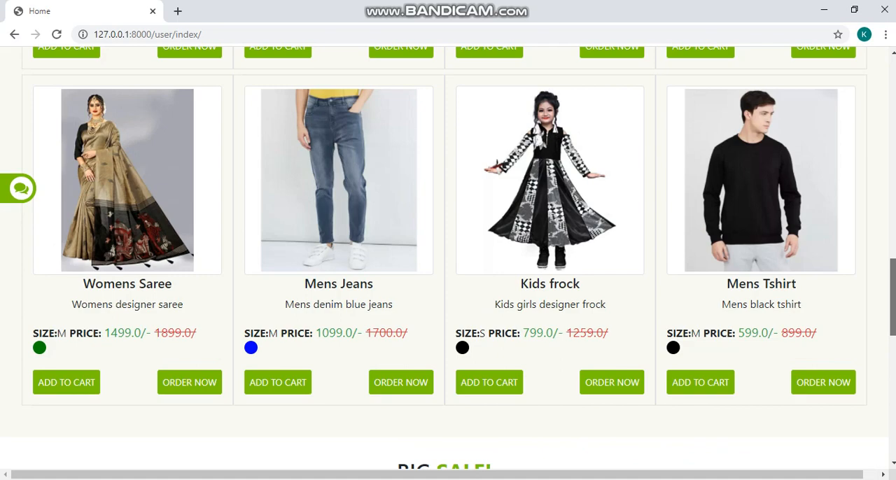
scroll("up", 3)
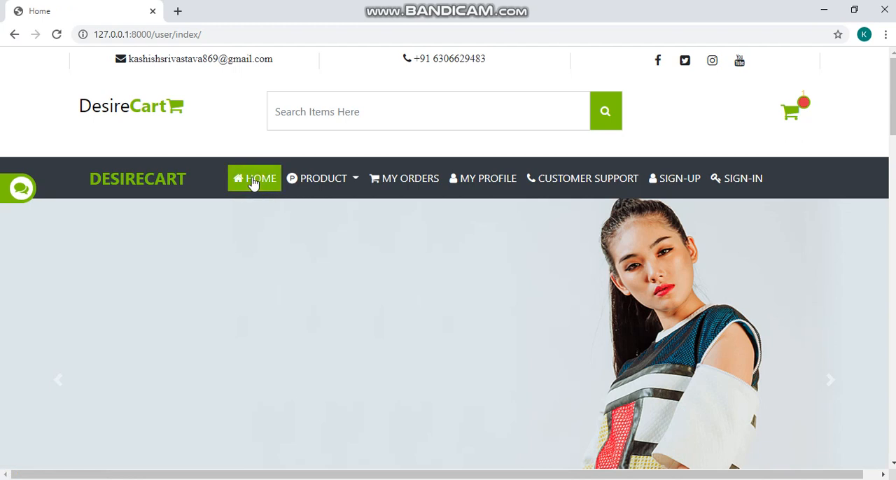
mouse_move(260, 185)
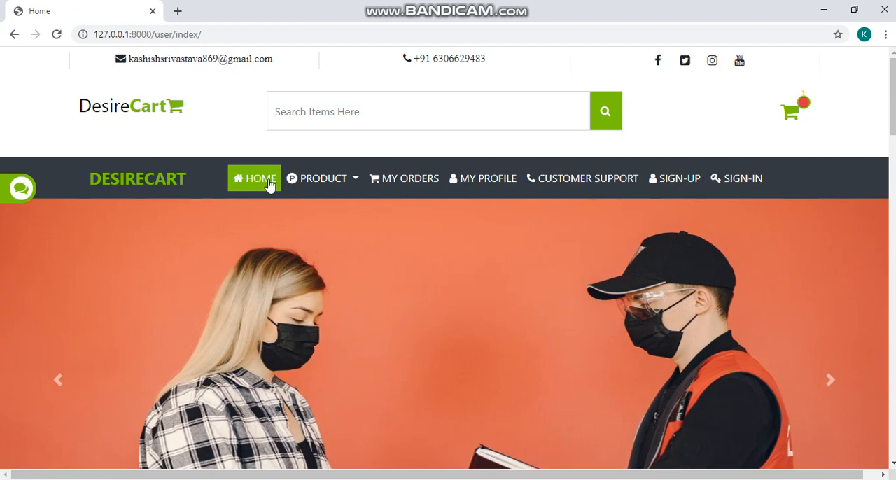
Reveal the PRODUCT dropdown listing MEN'S, WOMEN'S and KID'S categories
left_click(322, 178)
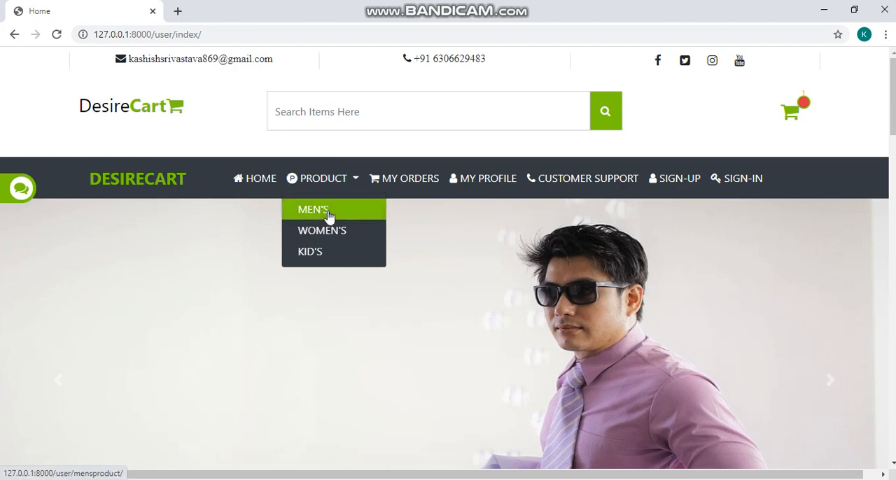
mouse_move(310, 252)
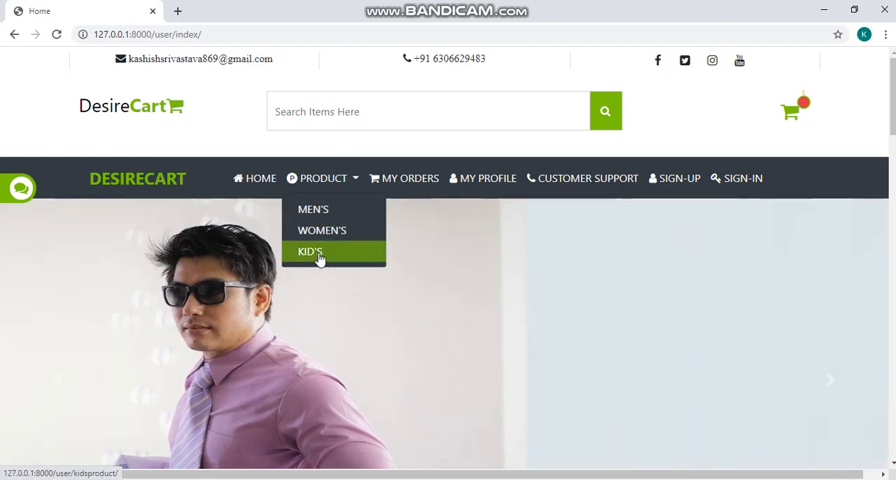
mouse_move(314, 210)
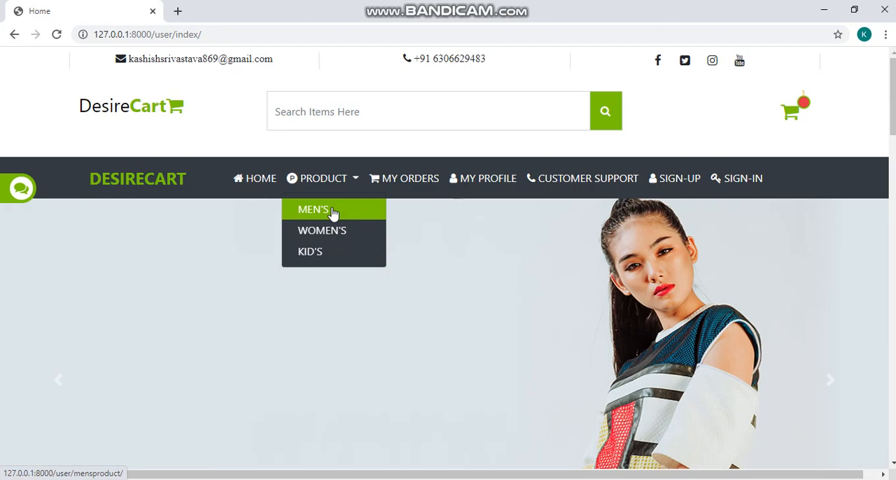
Browse the men's product page from shirts and t-shirts down to the jeans listing
left_click(314, 210)
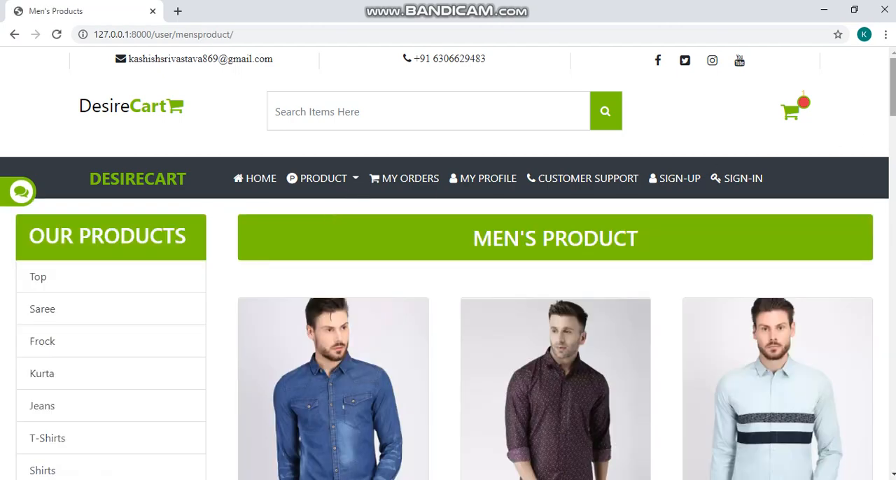
scroll("down", 3)
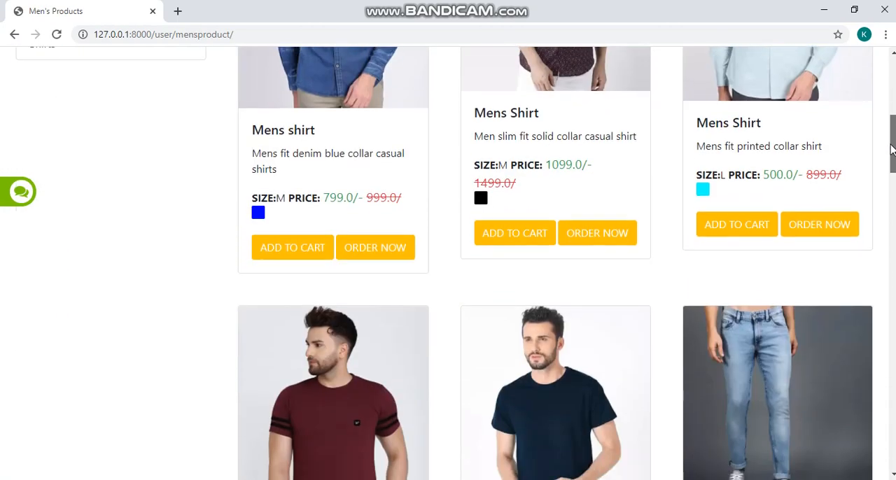
scroll("down", 3)
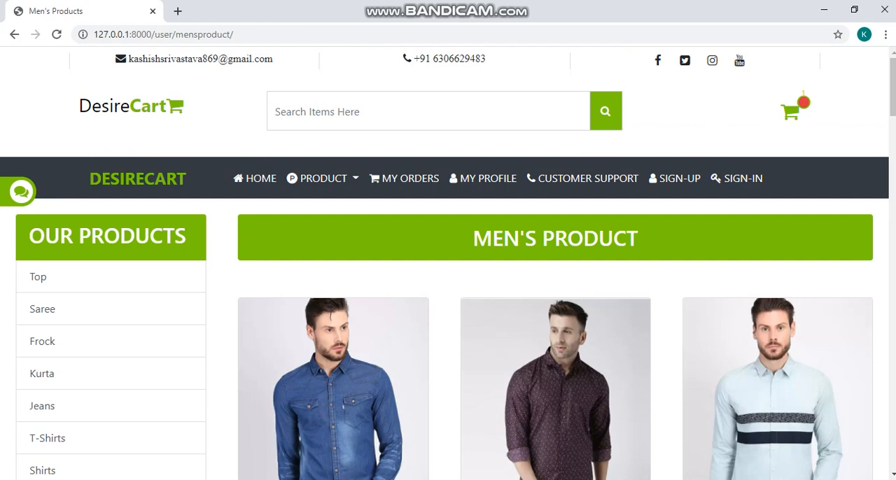
scroll("down", 3)
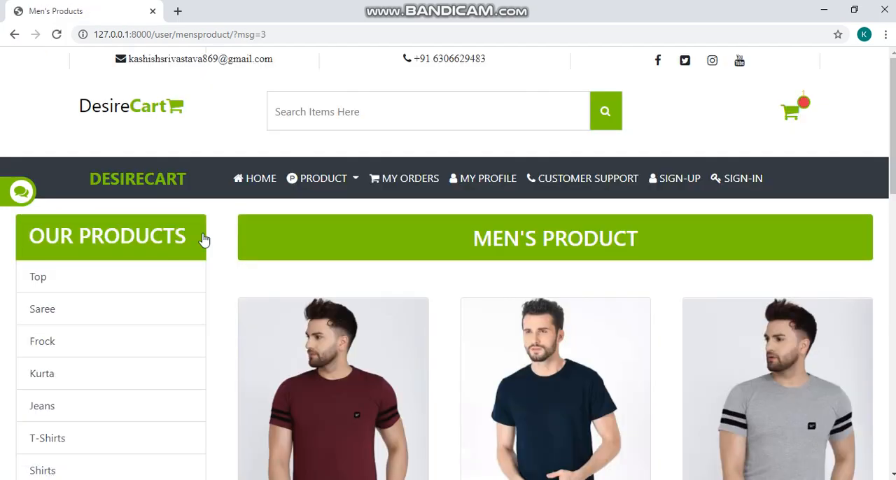
scroll("down", 3)
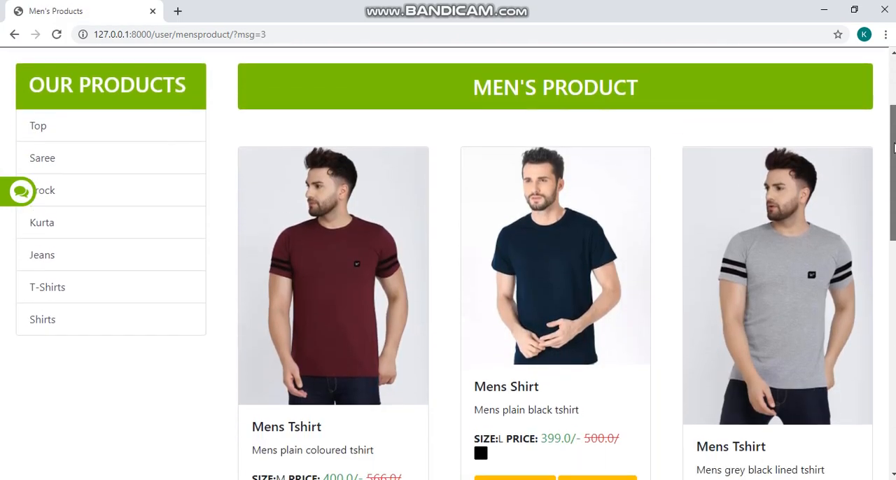
scroll("down", 3)
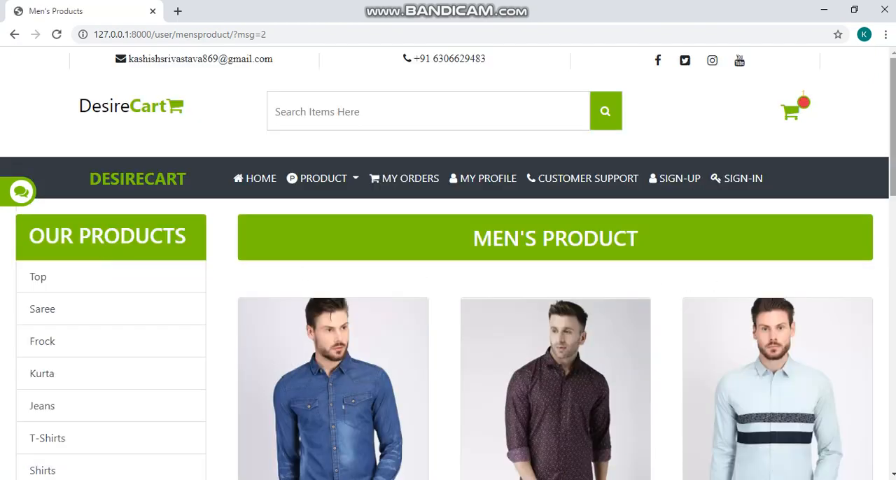
scroll("down", 3)
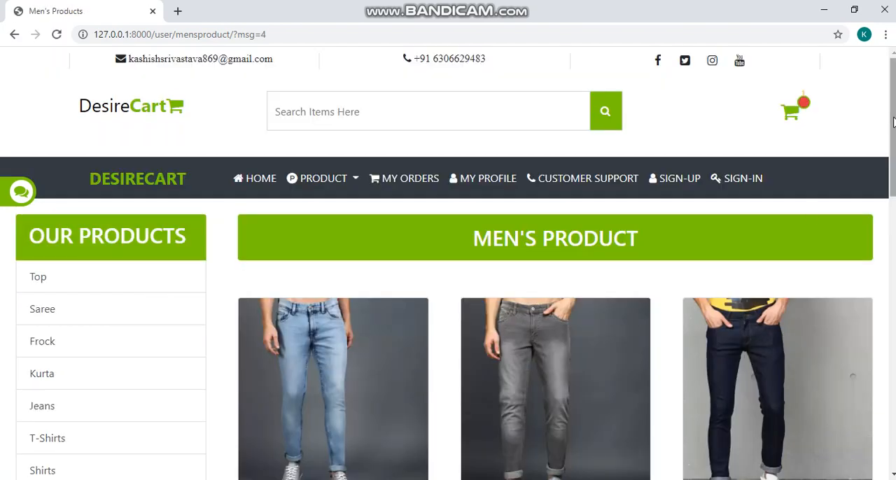
scroll("down", 3)
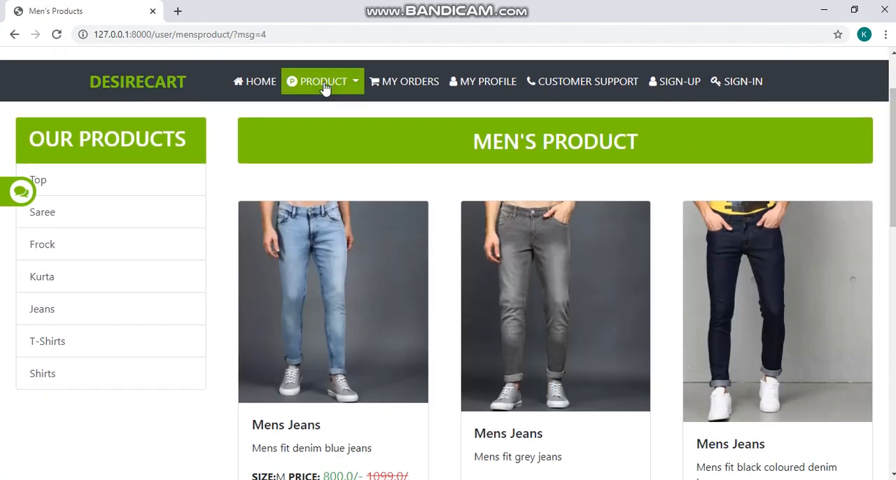
left_click(321, 82)
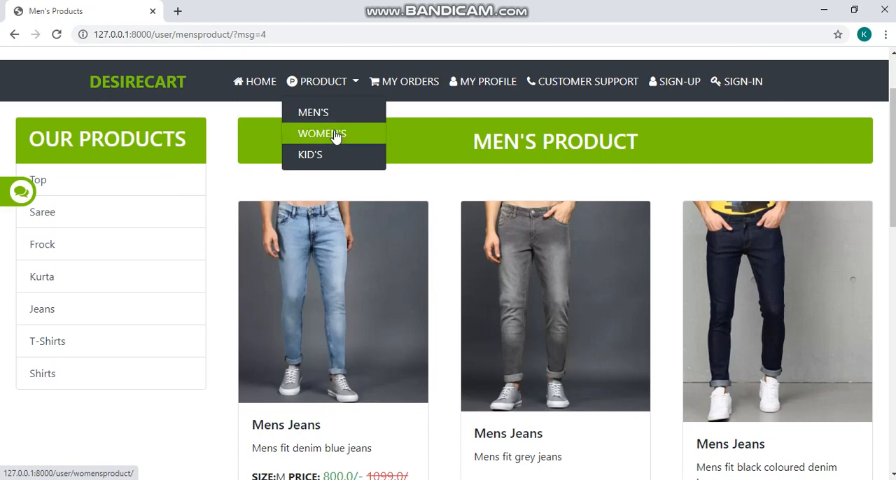
Browse the women's product page from shirts down to the sarees listing
left_click(322, 132)
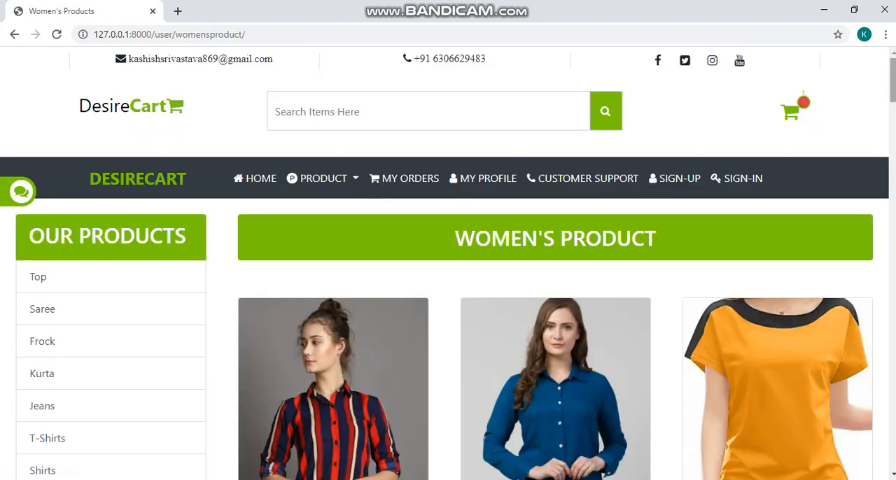
scroll("down", 3)
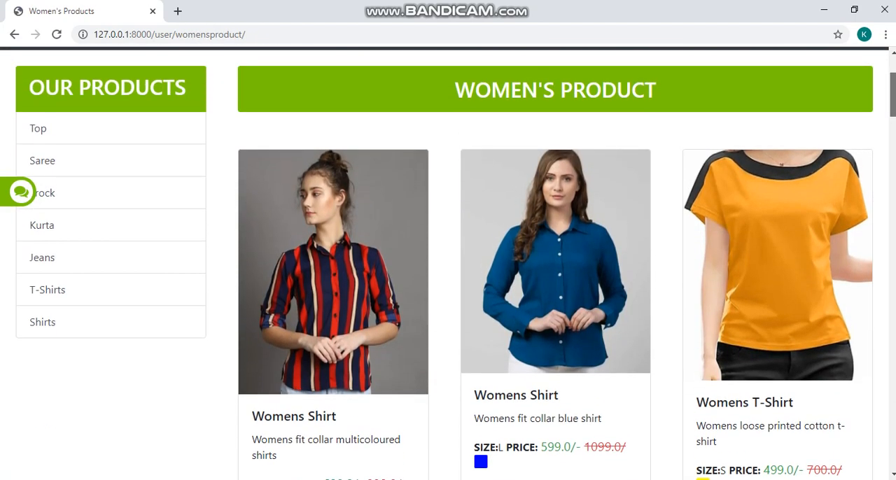
scroll("down", 3)
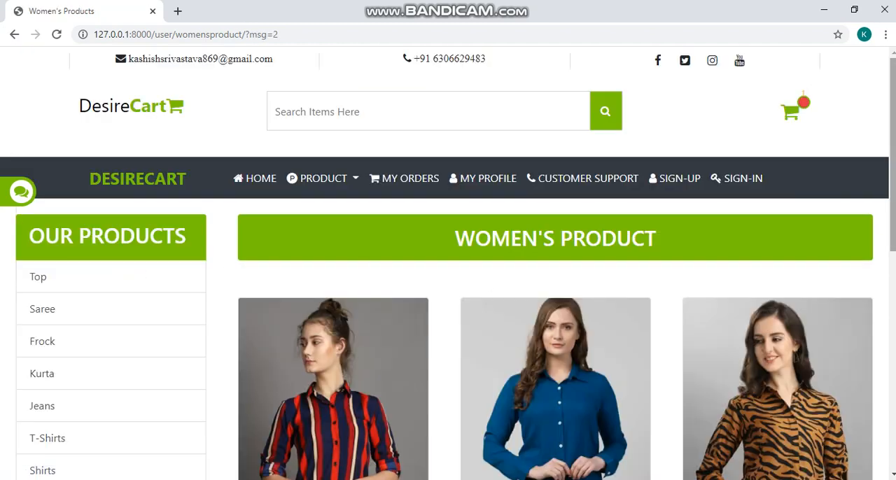
scroll("down", 3)
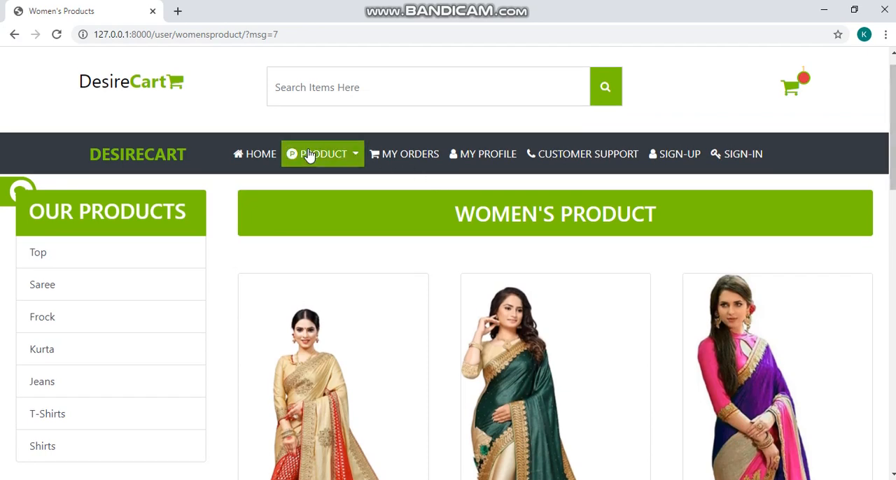
left_click(322, 154)
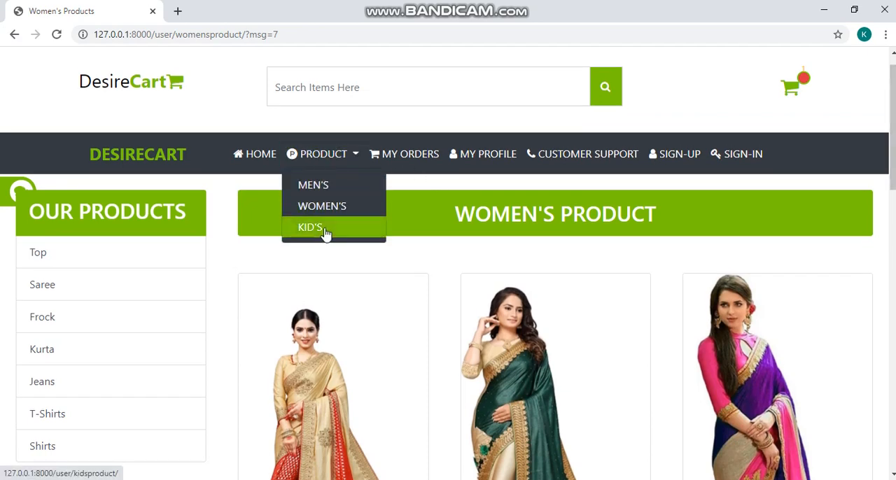
Browse the kids' frocks, t-shirts and shirts, then choose ORDER NOW on the printed white kids shirt
left_click(310, 226)
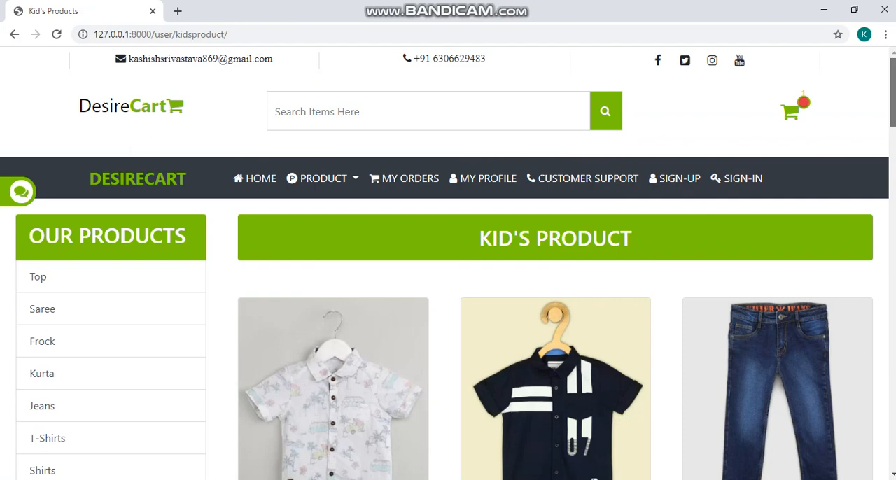
scroll("down", 3)
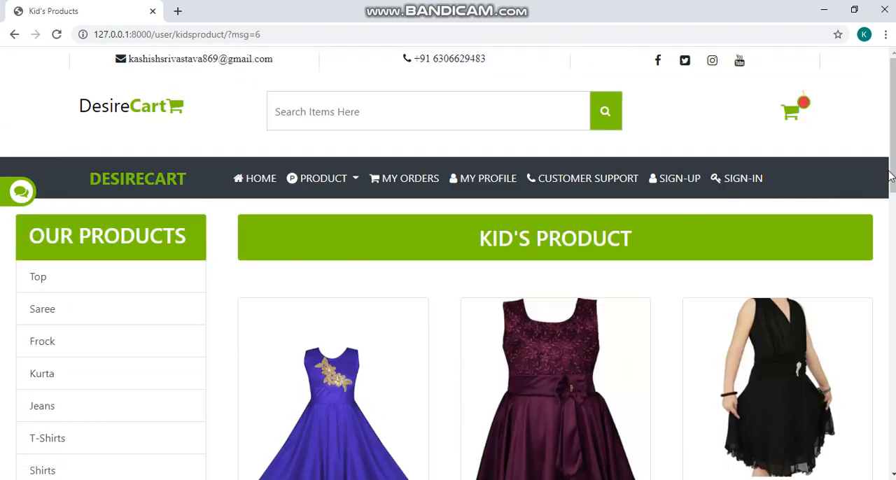
scroll("down", 3)
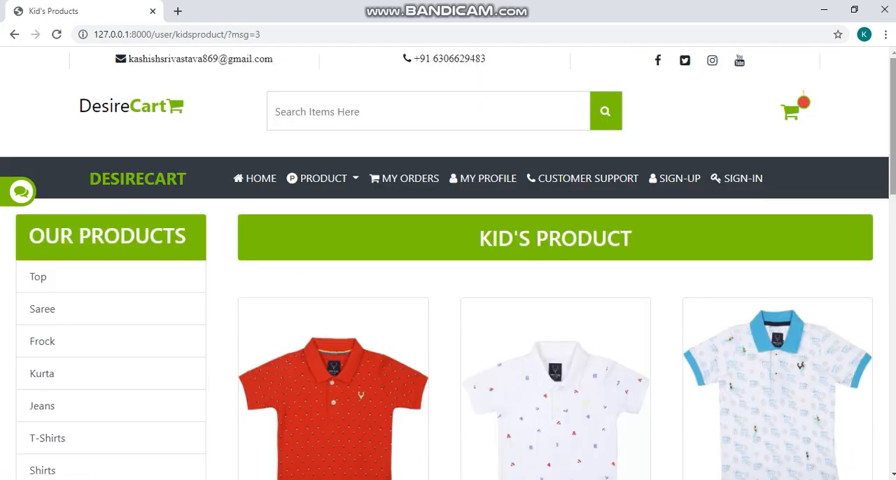
scroll("down", 3)
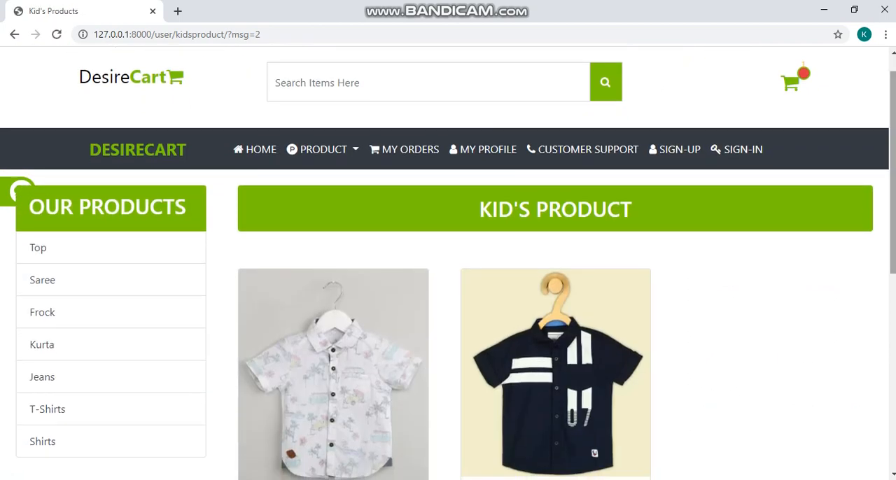
scroll("down", 3)
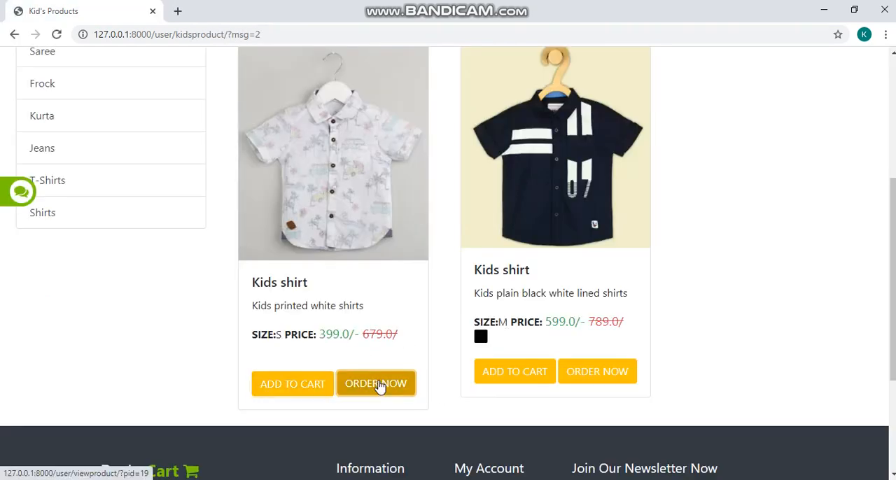
left_click(375, 383)
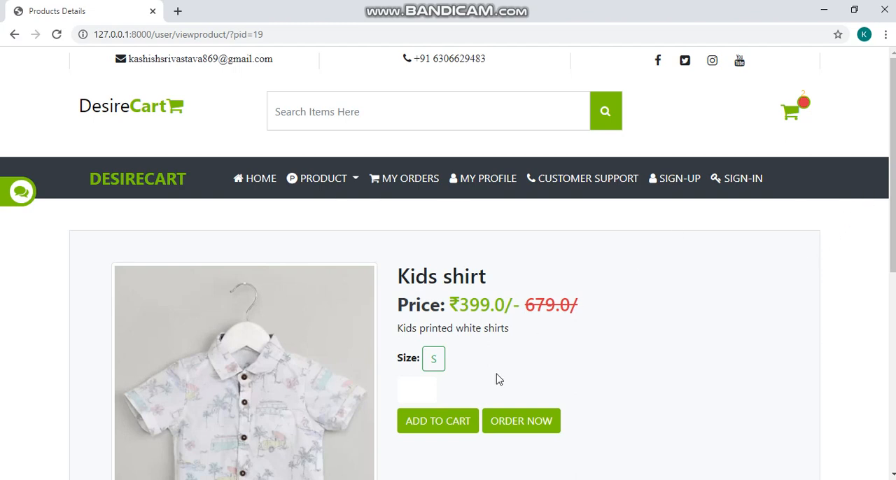
Place the order for the white kids shirt and confirm the 'Your order is confirmed' alert
left_click(521, 420)
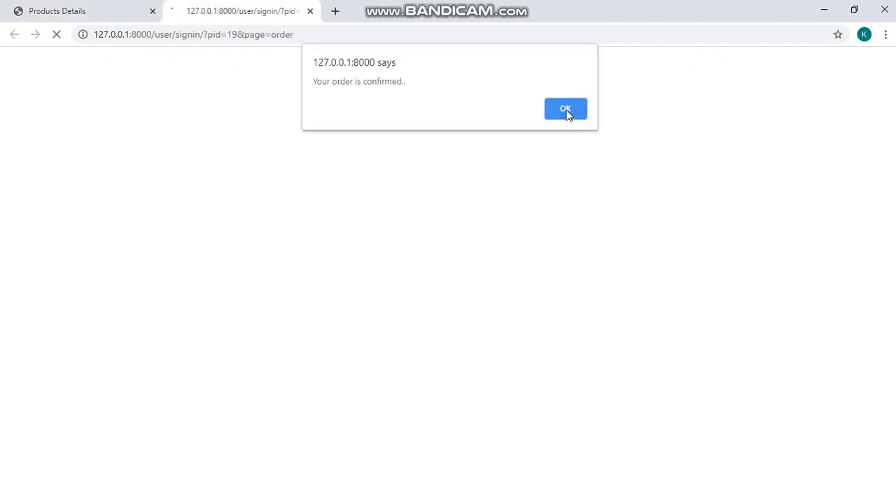
left_click(566, 109)
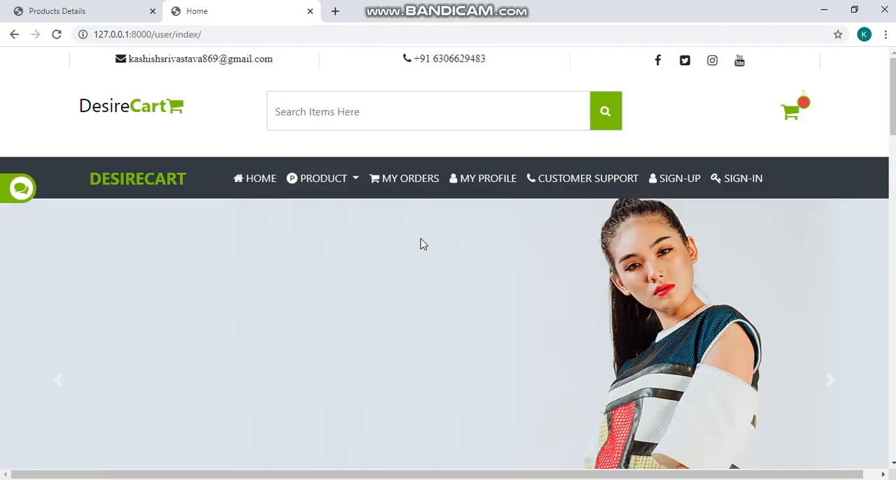
In MY ORDERS, cancel the kids shirt order and acknowledge the cancellation alert
left_click(403, 178)
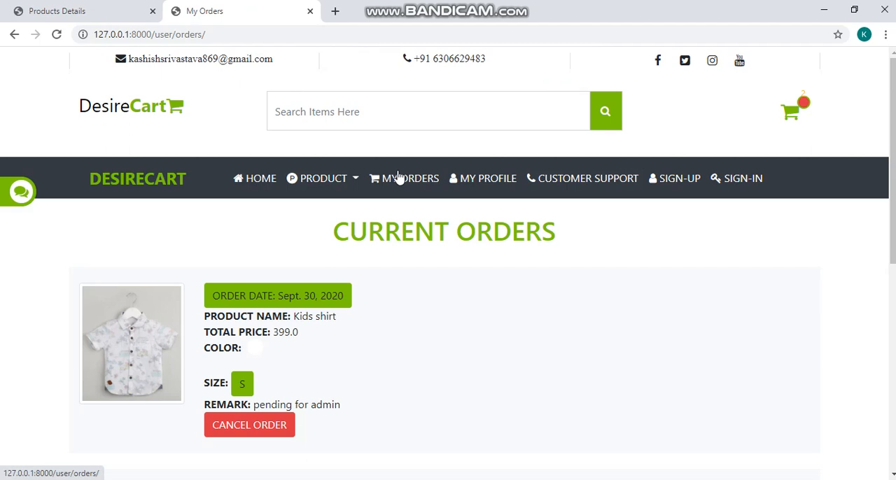
scroll("down", 3)
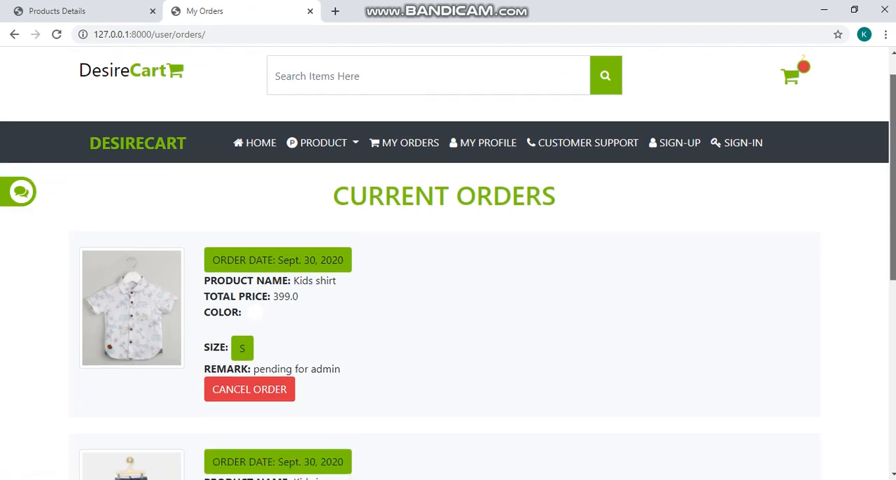
scroll("down", 3)
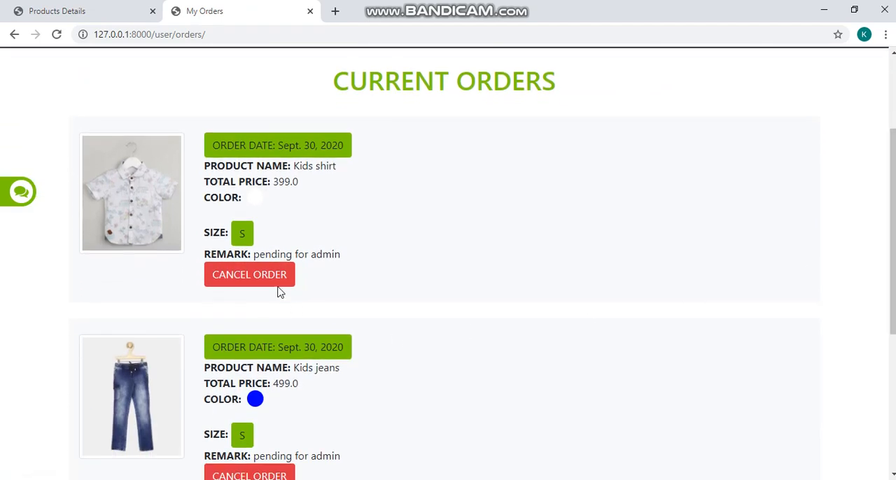
left_click(249, 274)
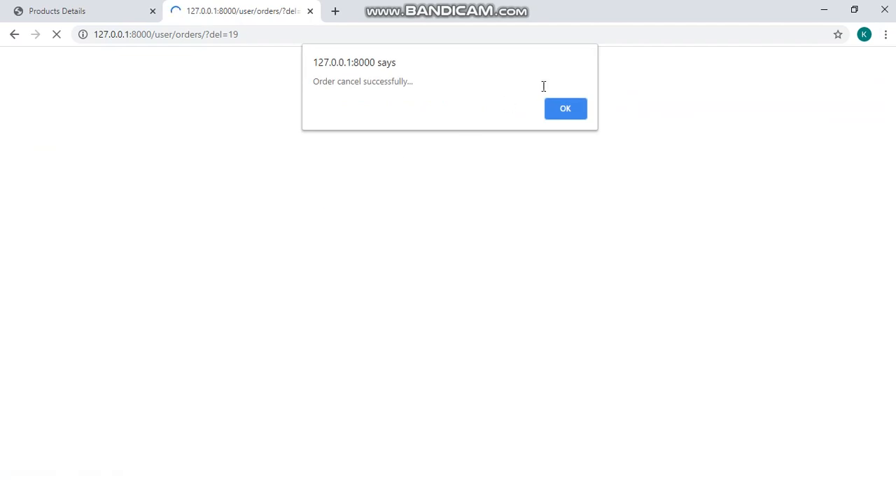
left_click(565, 107)
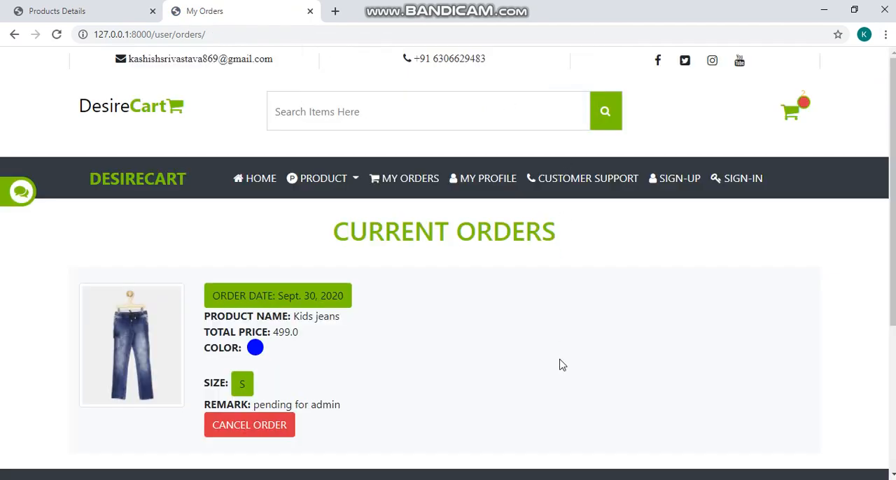
View the CUSTOMER SUPPORT contact form, then go to the SIGN-UP registration form
left_click(588, 178)
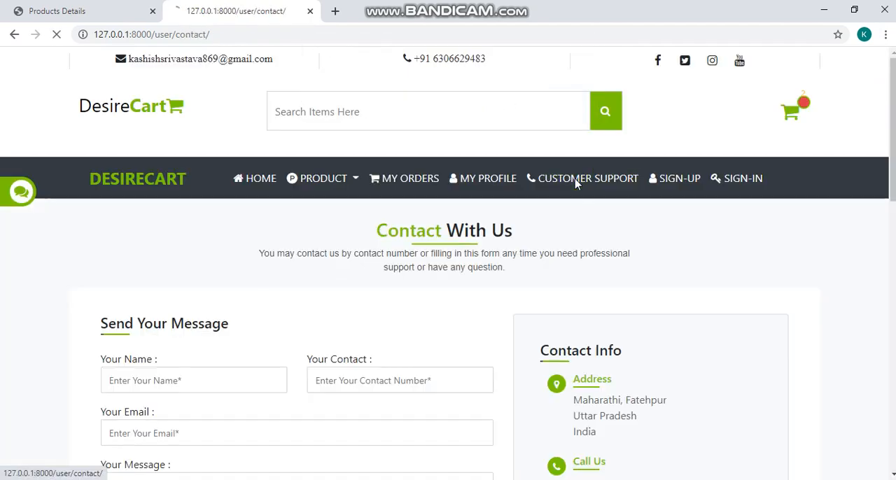
left_click(587, 178)
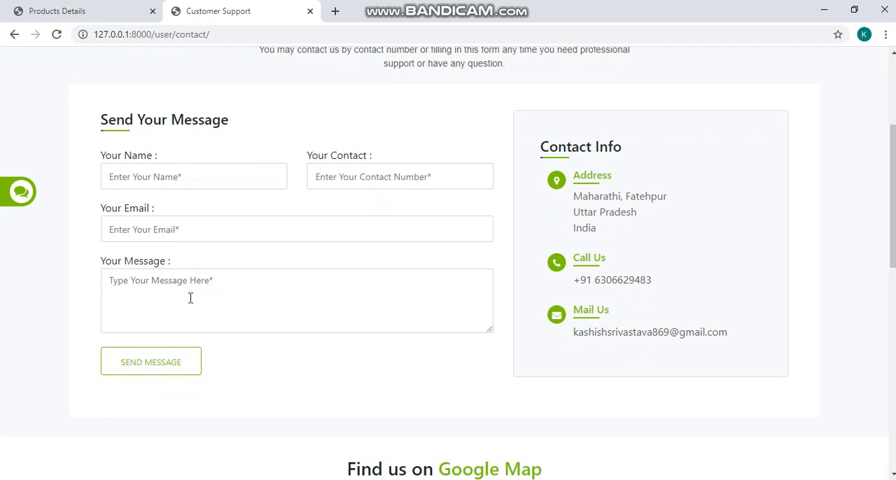
mouse_move(151, 361)
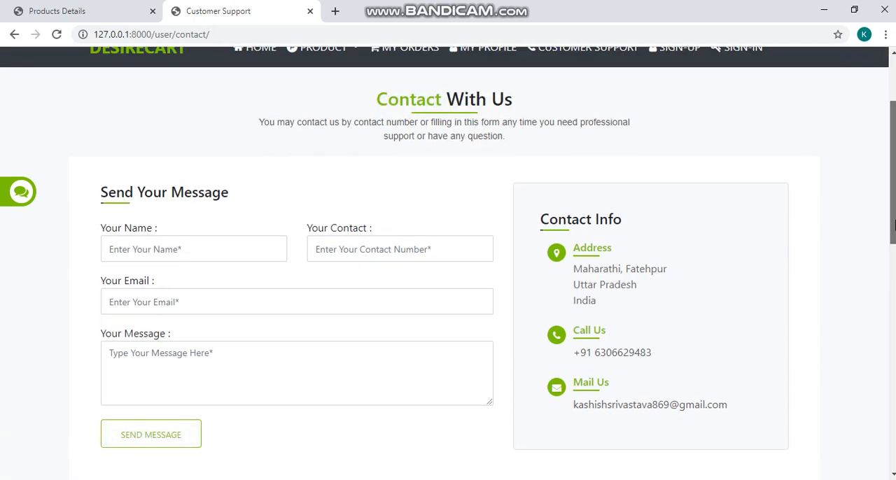
left_click(674, 178)
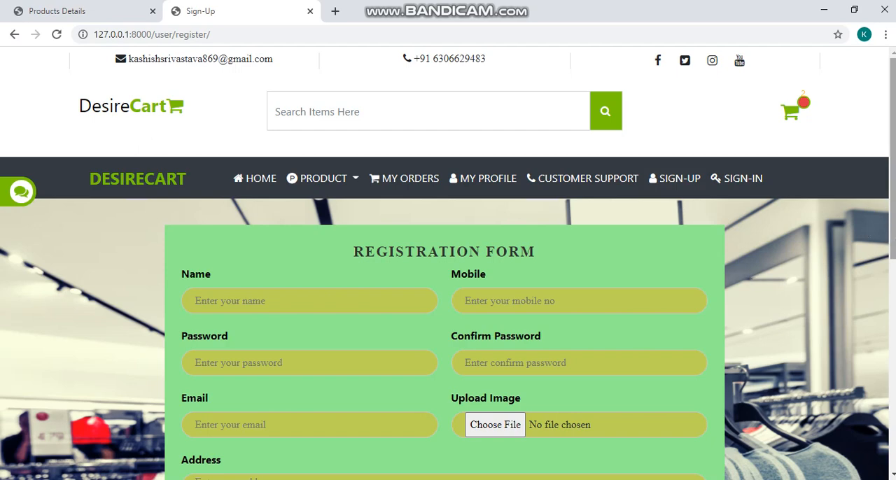
Scroll through the registration form fields and close the Sign-Up tab
scroll("down", 3)
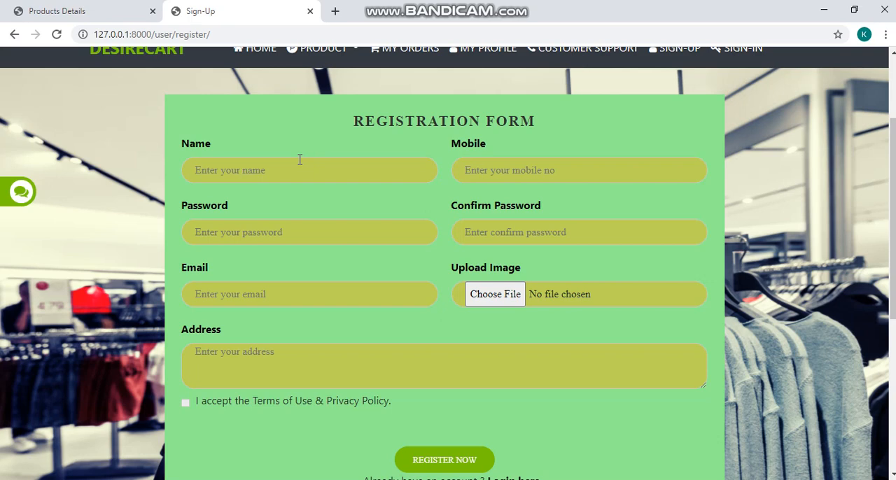
mouse_move(359, 244)
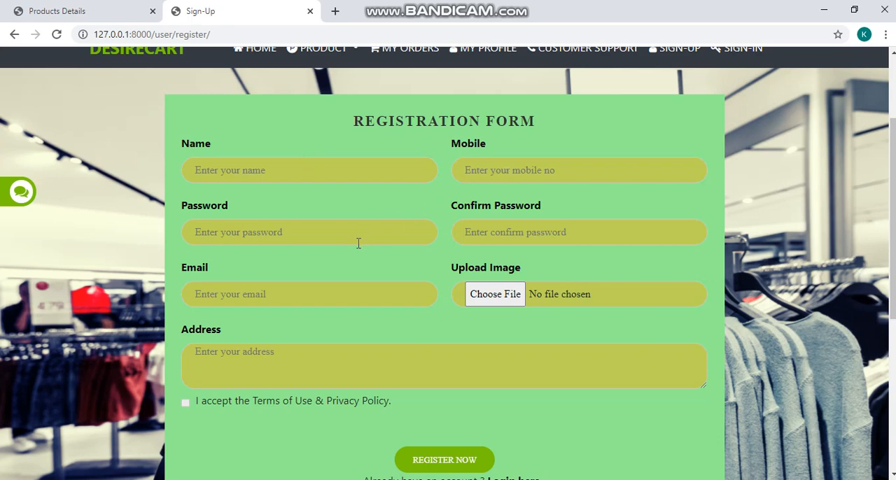
mouse_move(354, 291)
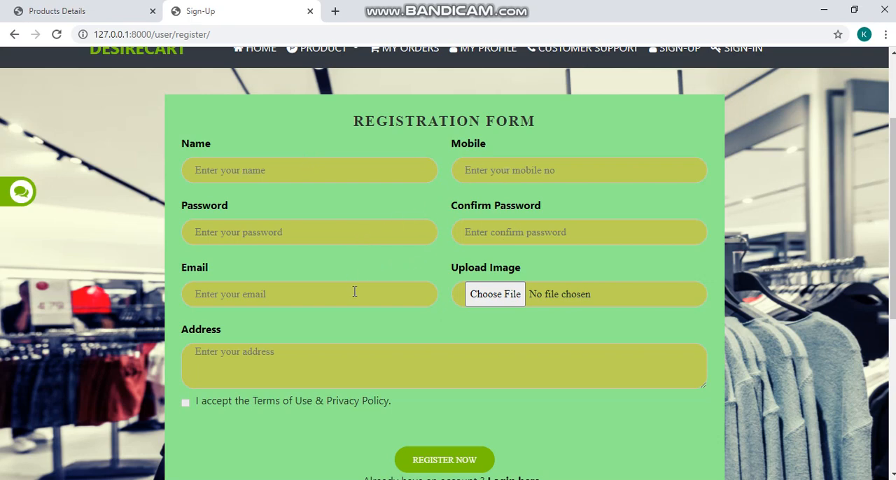
mouse_move(314, 358)
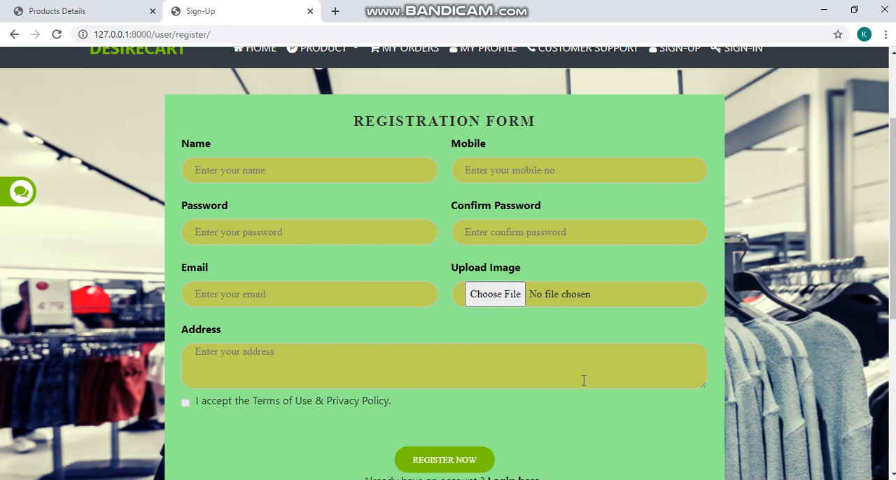
scroll("down", 3)
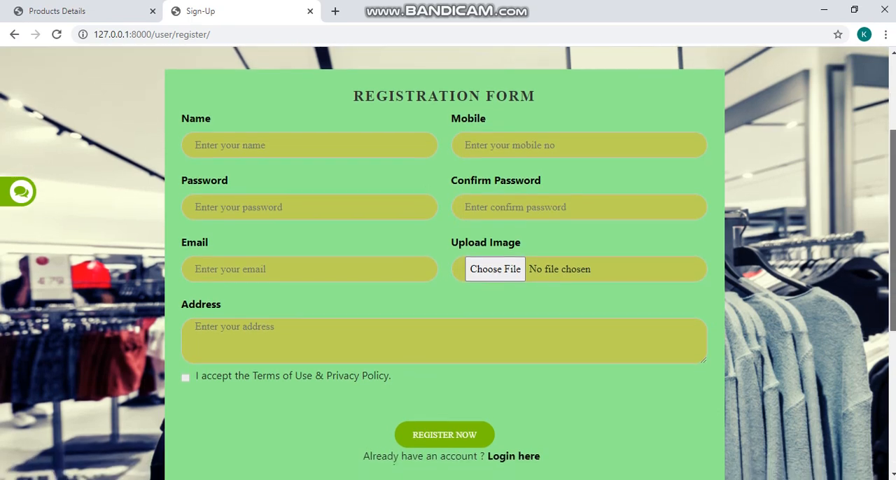
scroll("down", 3)
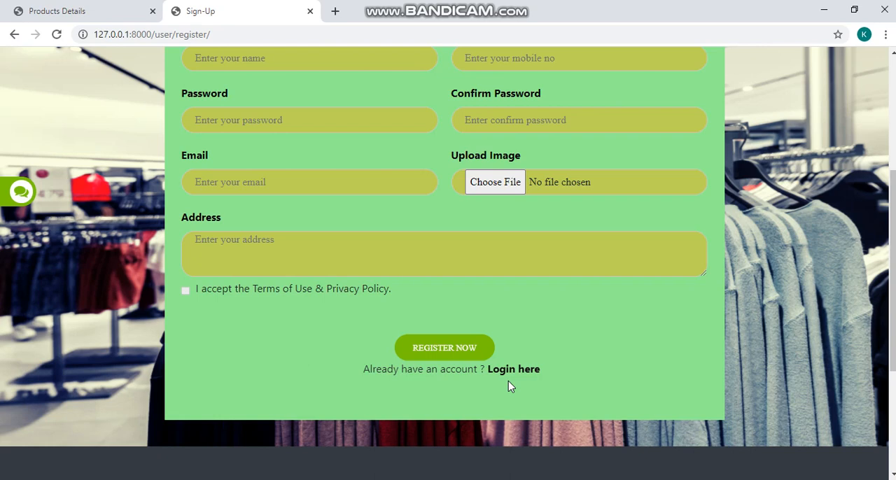
left_click(81, 12)
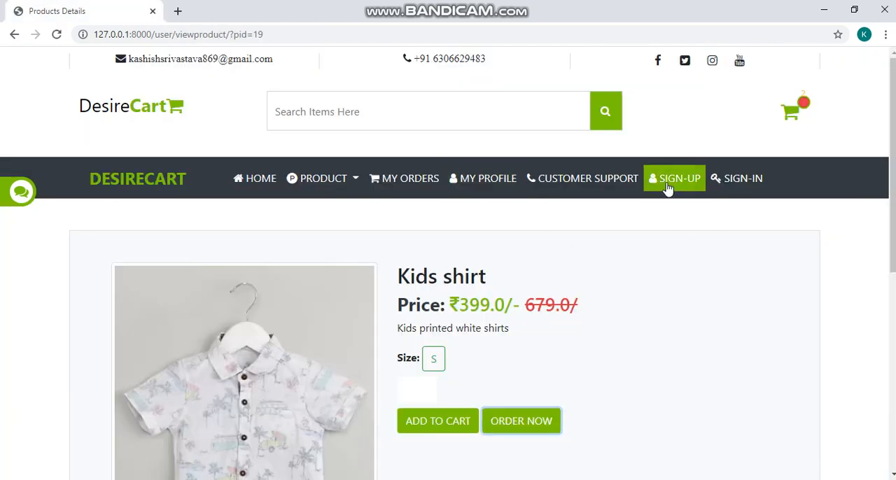
Reopen the registration form and follow 'Login here' to the existing-account sign-in page
left_click(674, 178)
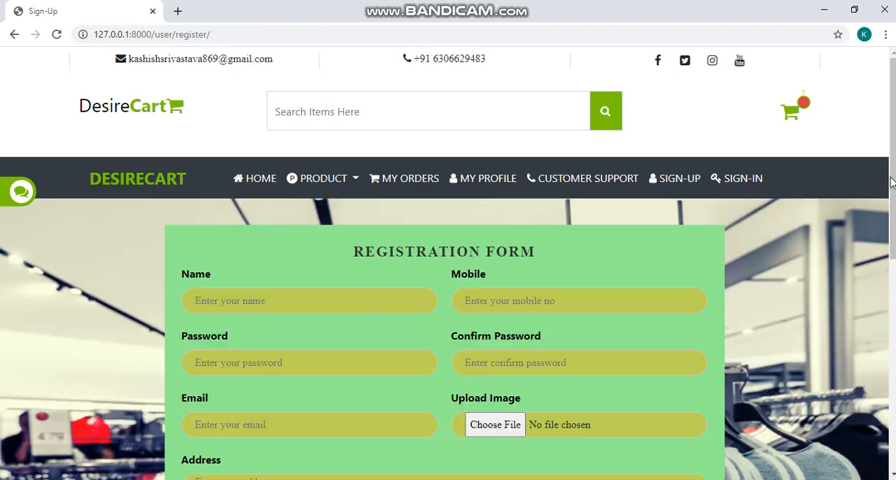
scroll("down", 3)
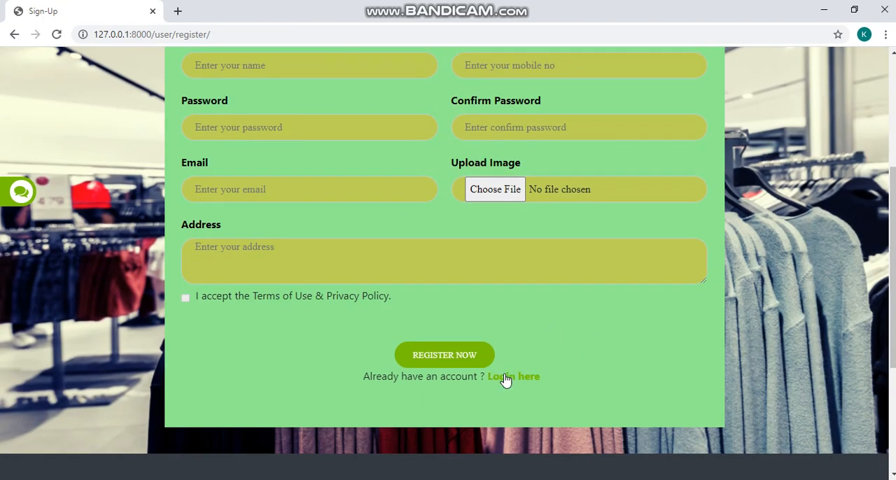
left_click(512, 375)
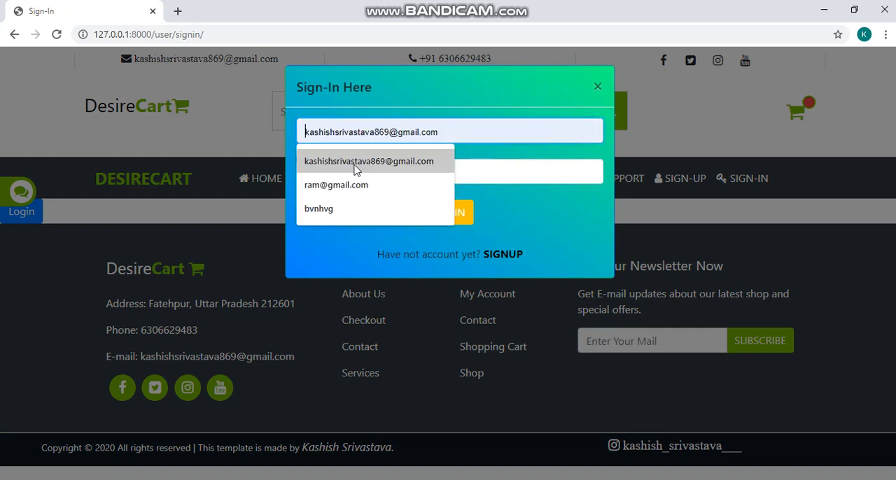
Sign in using the saved autofill email and the account password
left_click(370, 161)
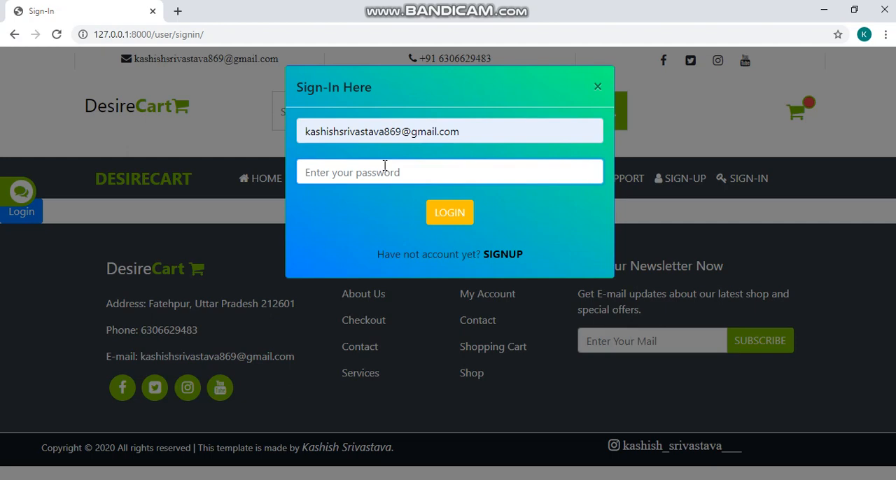
type("•••••")
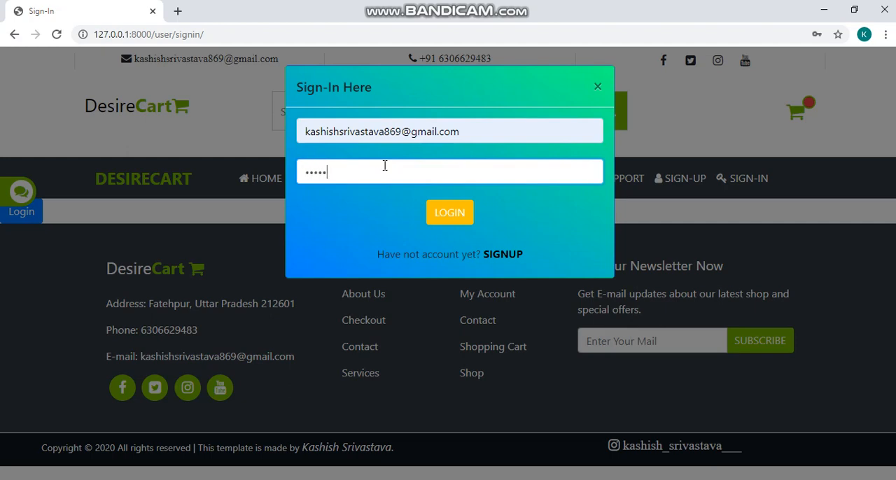
left_click(450, 213)
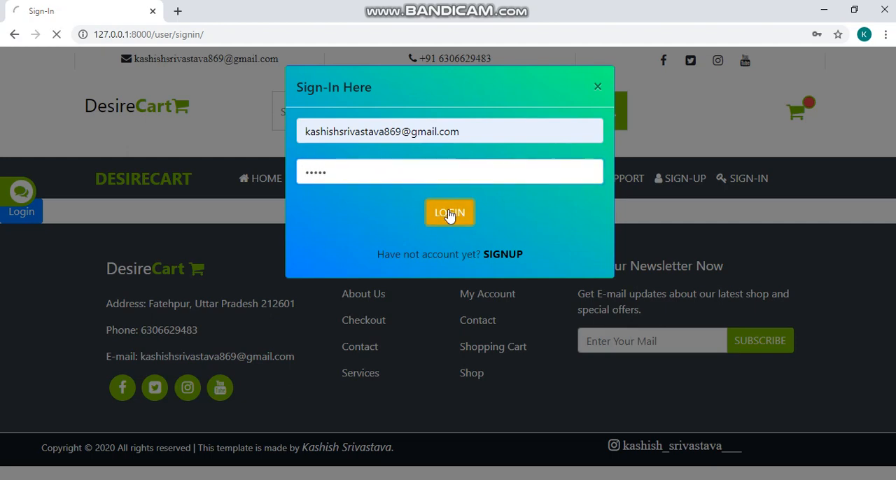
left_click(450, 212)
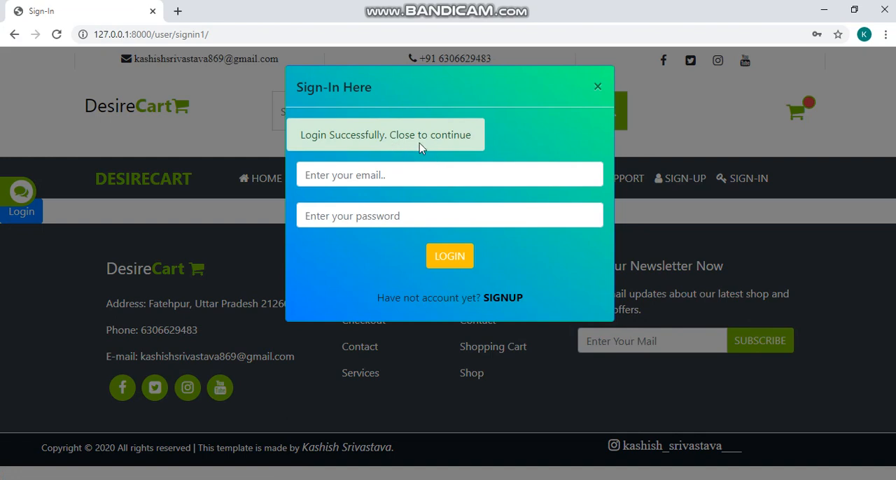
Dismiss the login success popup and go to the MY PROFILE page
left_click(596, 76)
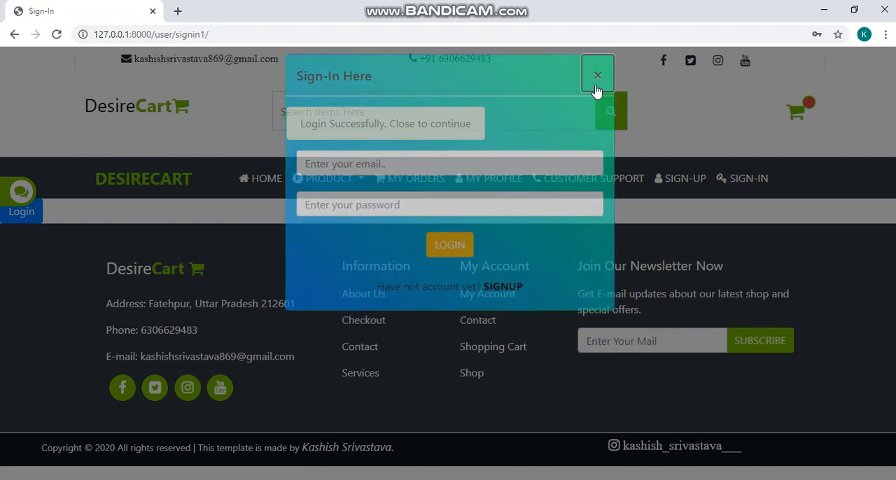
left_click(596, 75)
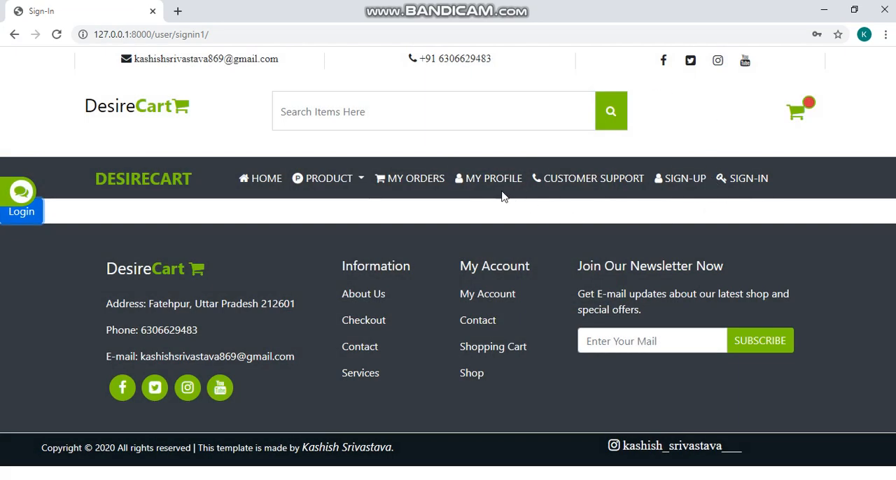
left_click(487, 178)
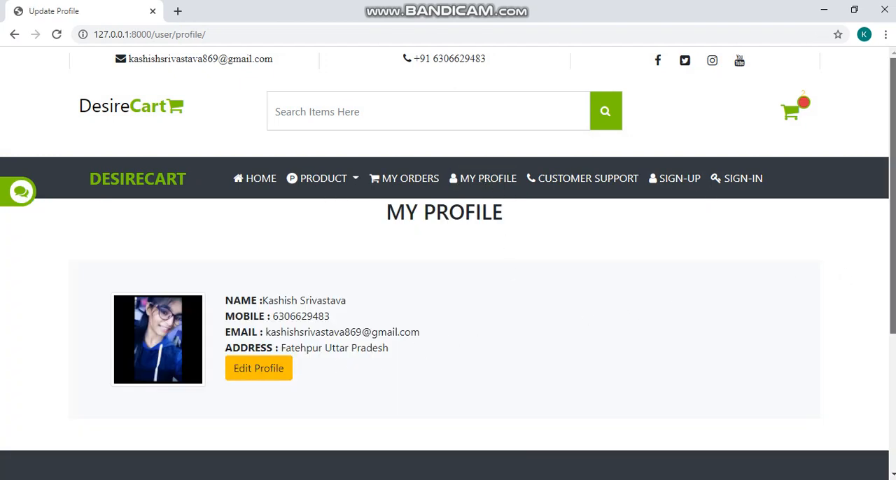
Scroll the profile details and bring up the Edit Profile form prefilled with name and mobile
scroll("down", 3)
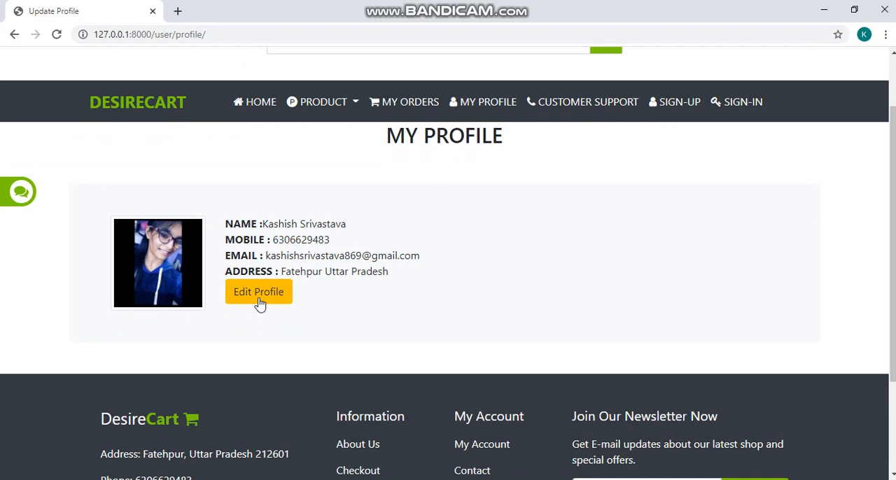
left_click(257, 291)
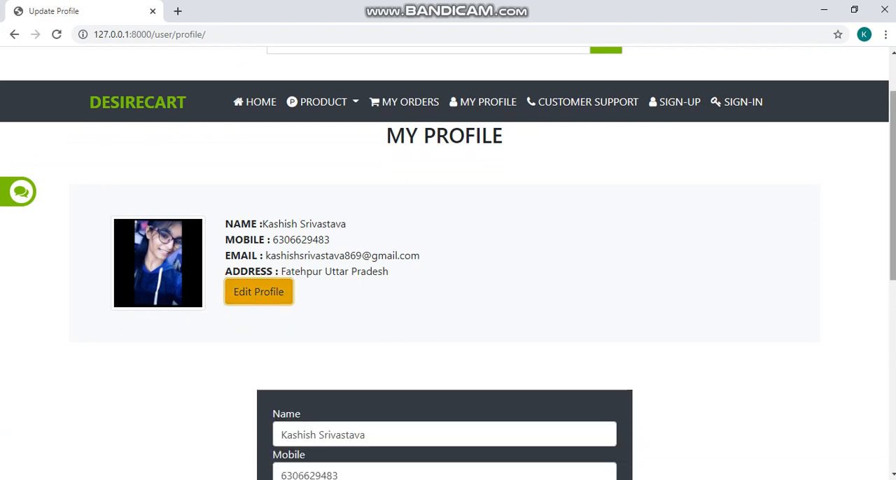
scroll("down", 3)
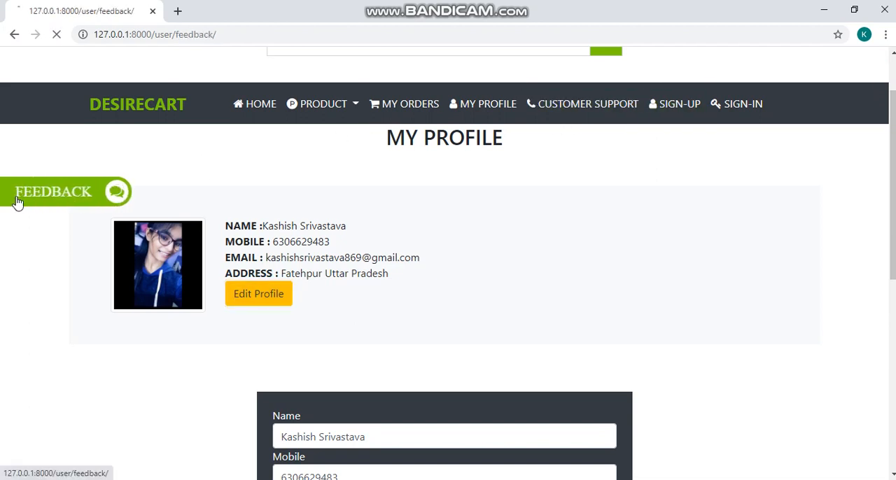
Reach the Add Your Feedback form with its name, image, state and feedback fields via the FEEDBACK side tab
left_click(53, 190)
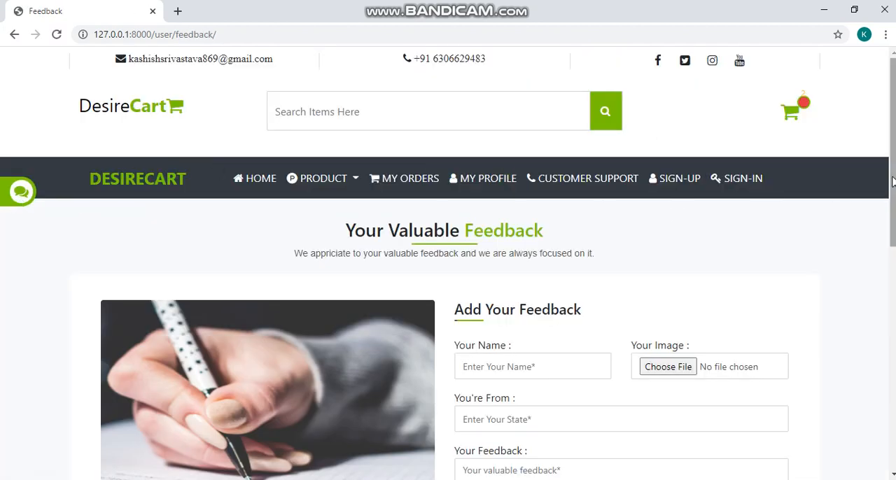
scroll("down", 3)
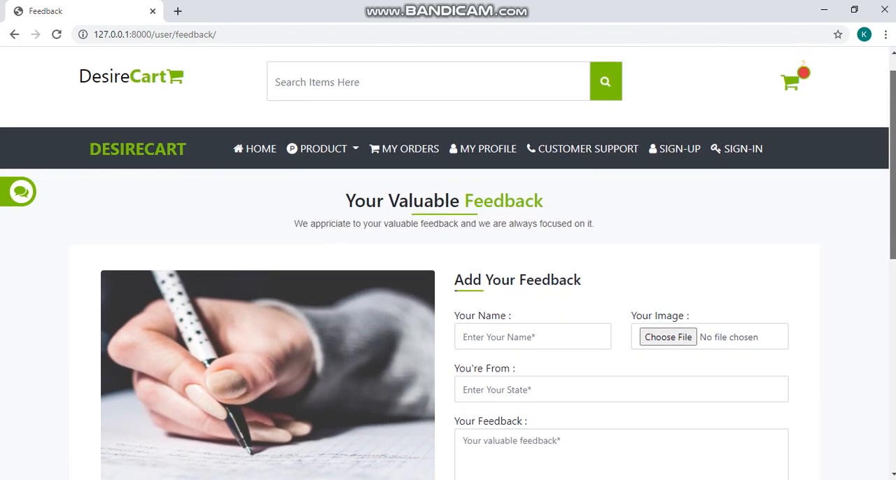
scroll("down", 3)
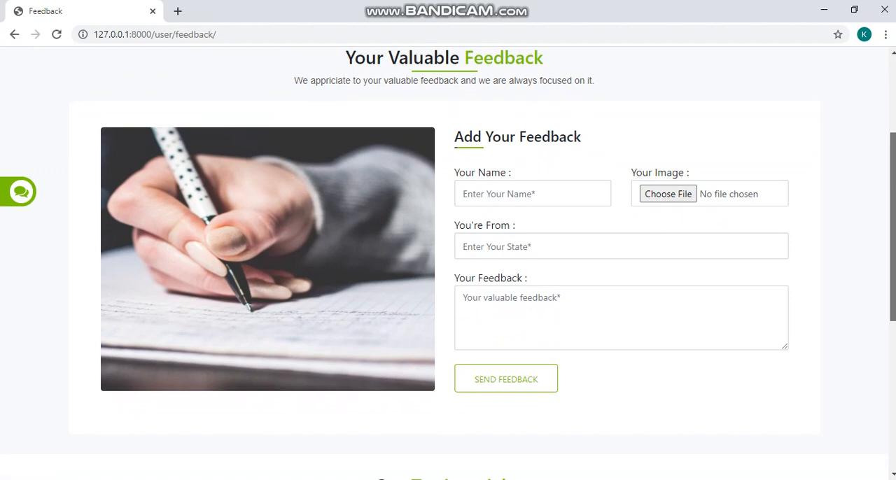
scroll("down", 3)
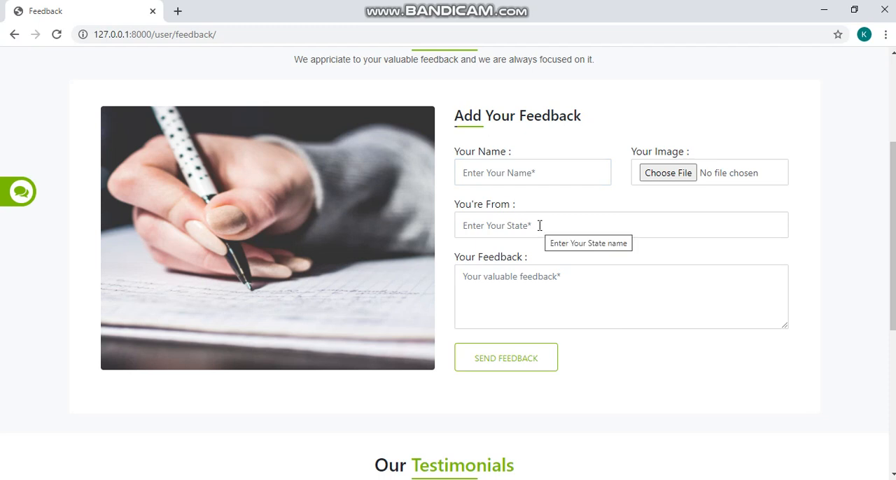
mouse_move(473, 289)
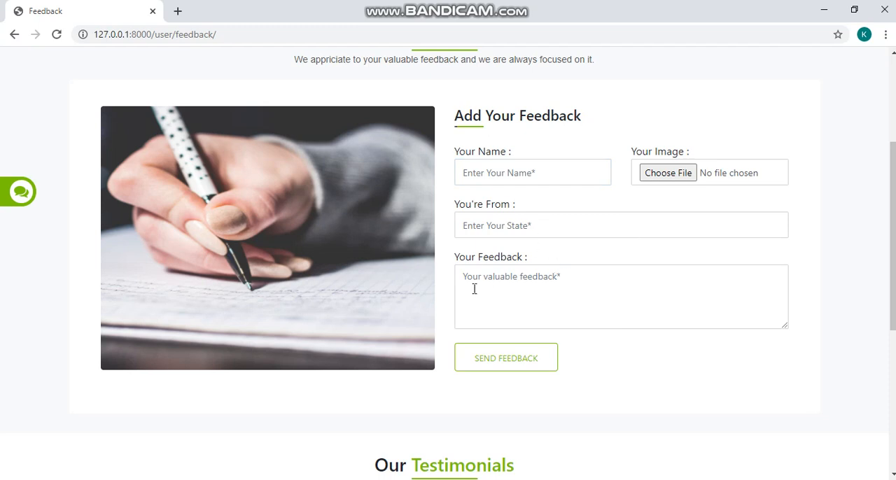
mouse_move(529, 339)
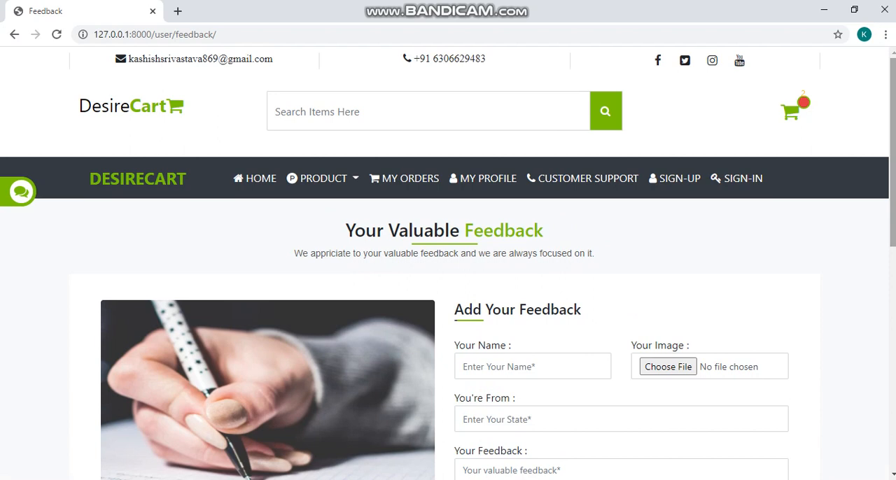
mouse_move(723, 235)
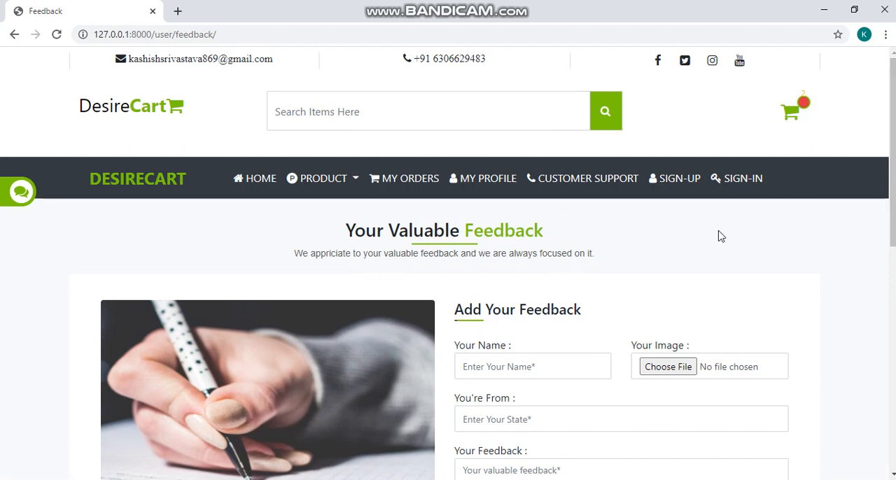
mouse_move(714, 241)
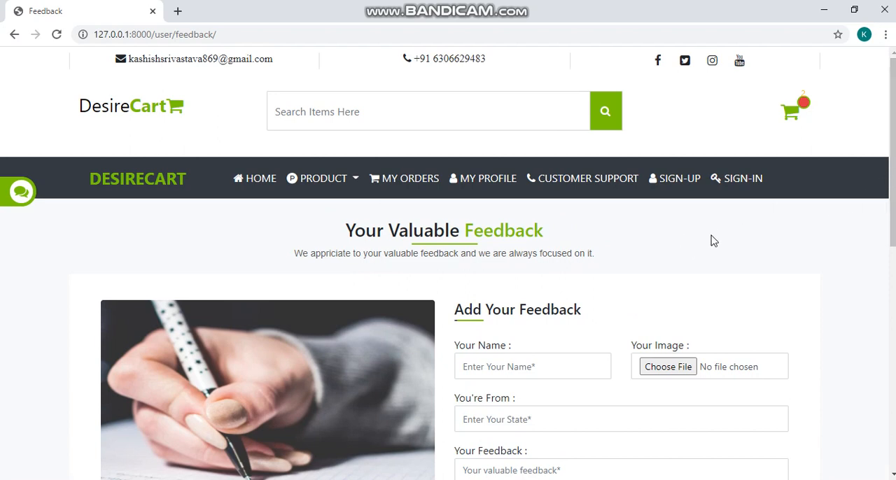